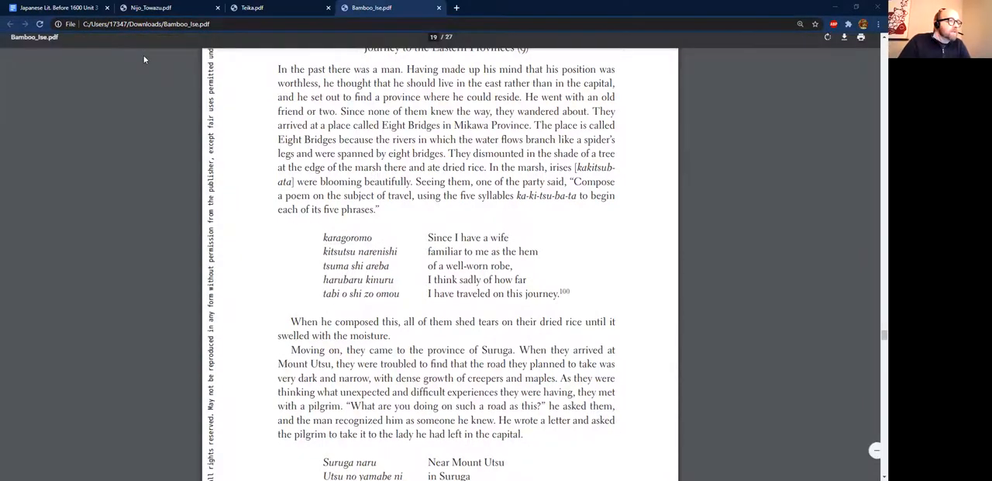
- Scroll through the aesthetic concepts outline, then switch to the Teika.pdf reading
click(58, 8)
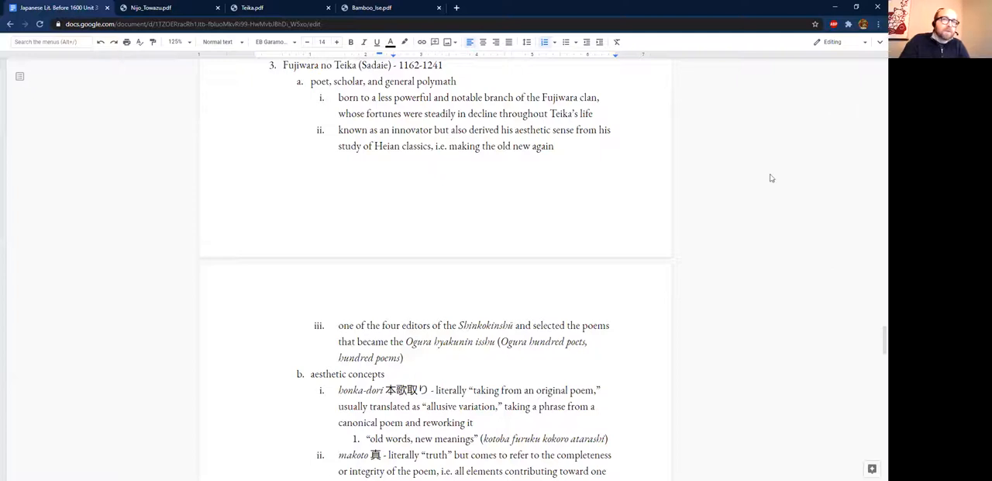
mouse_move(812, 136)
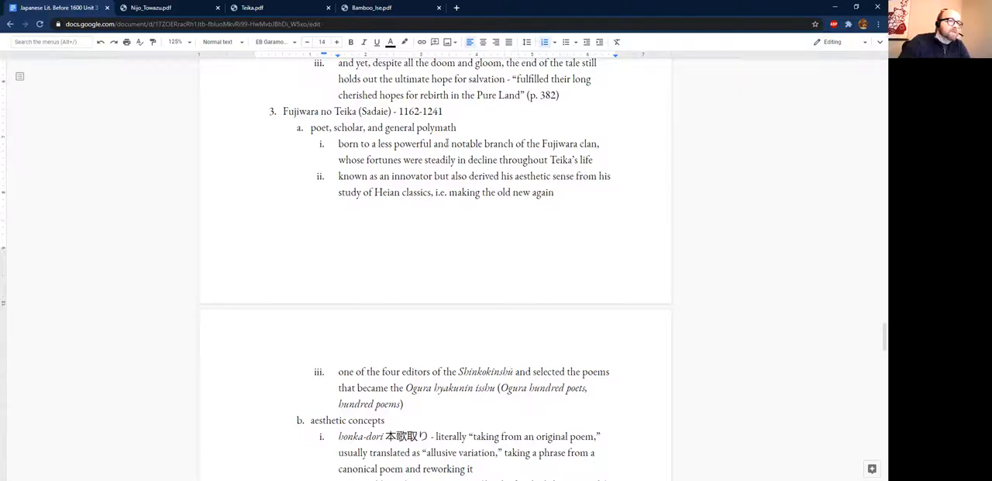
double_click(400, 127)
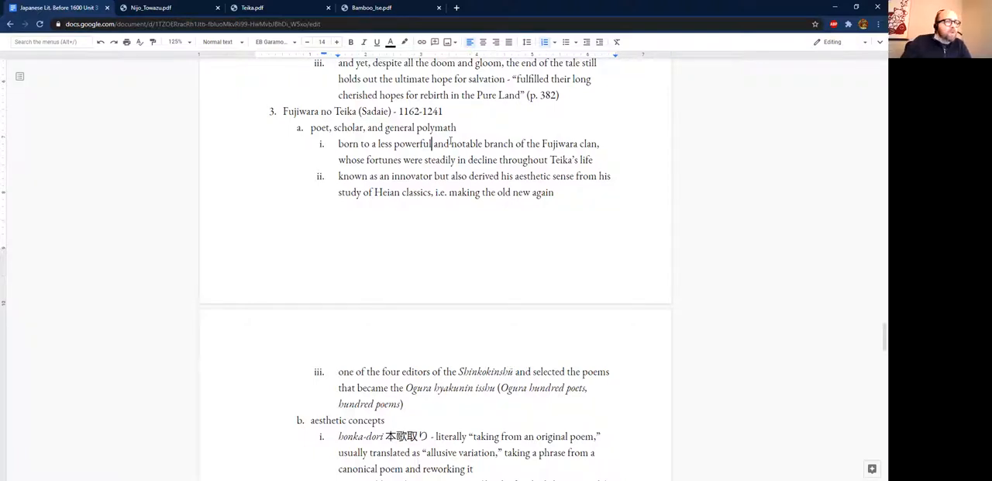
scroll(down, 3)
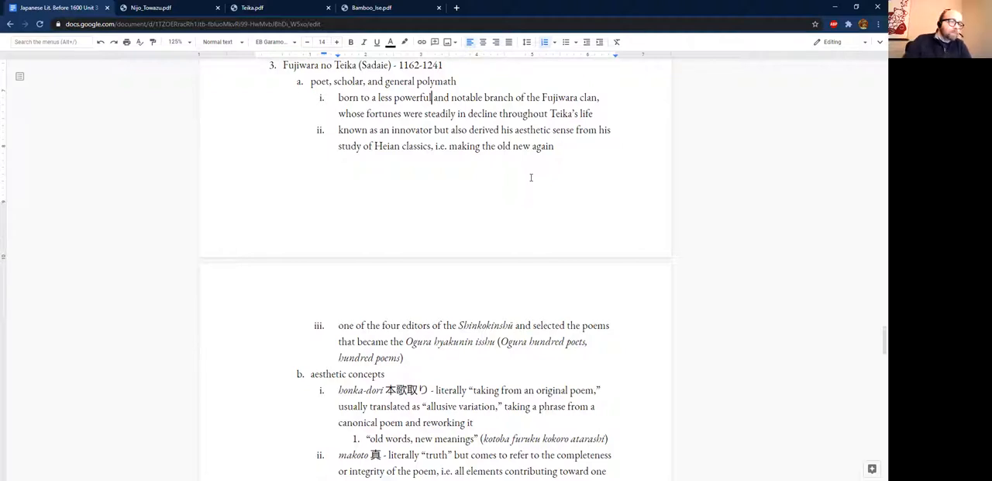
scroll(down, 3)
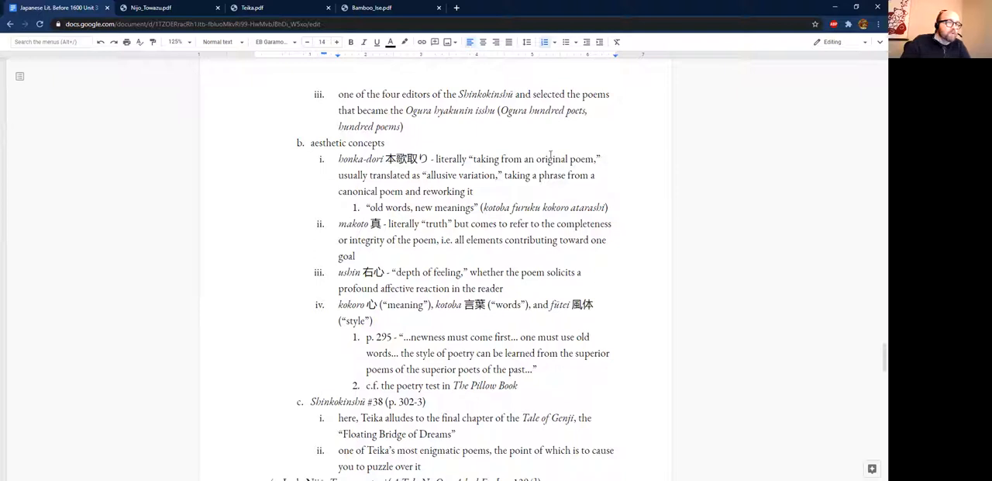
scroll(down, 3)
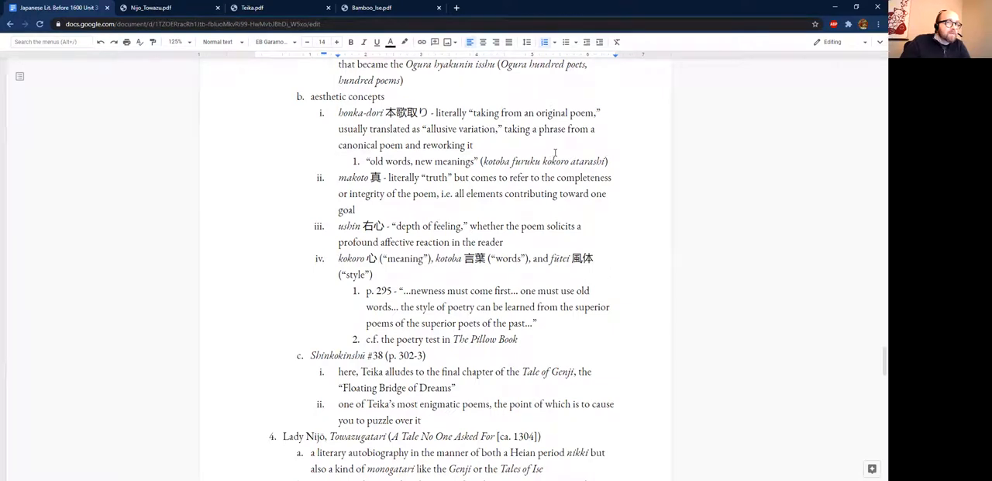
double_click(359, 113)
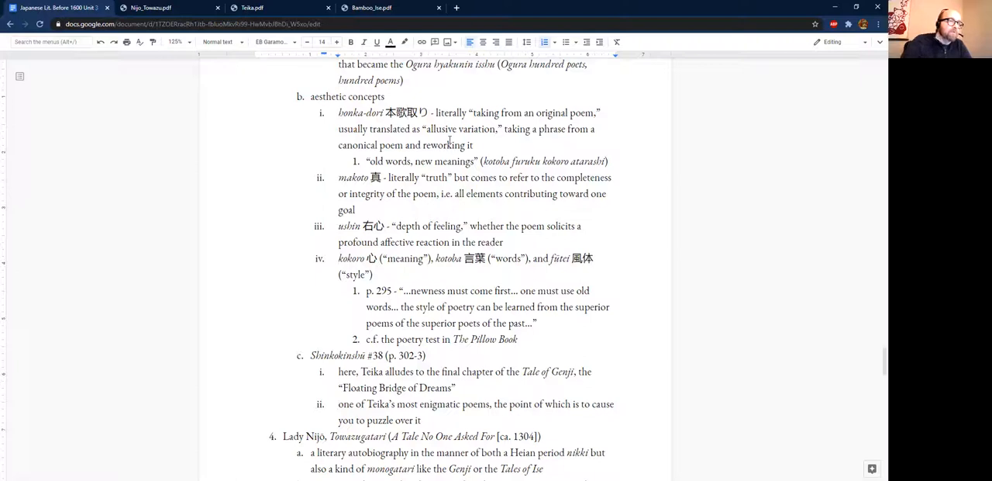
double_click(497, 161)
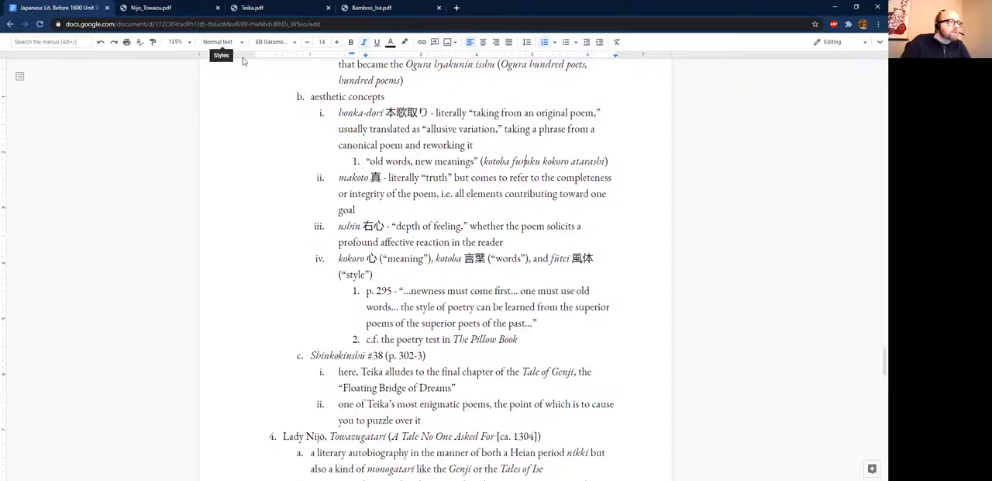
click(251, 7)
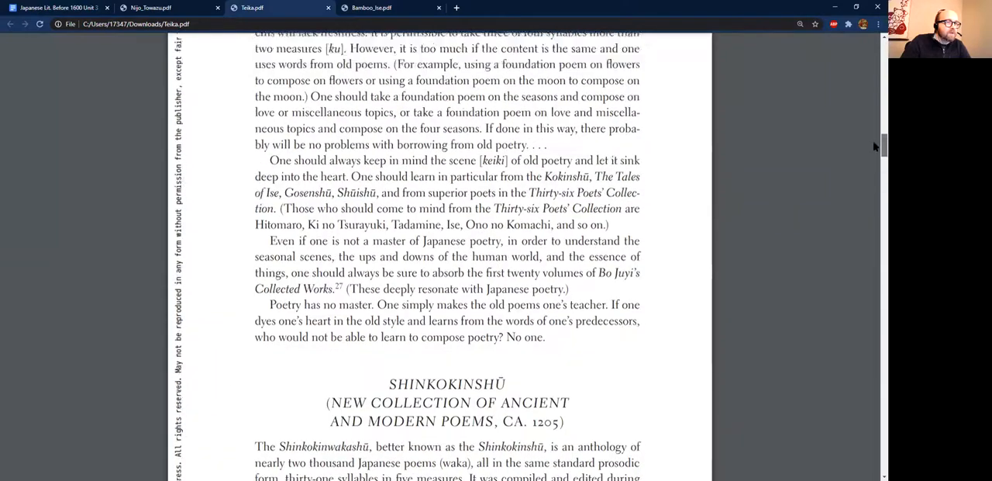
- Scroll Teika.pdf to the page 295 passage on newness of meaning and old words
scroll(down, 3)
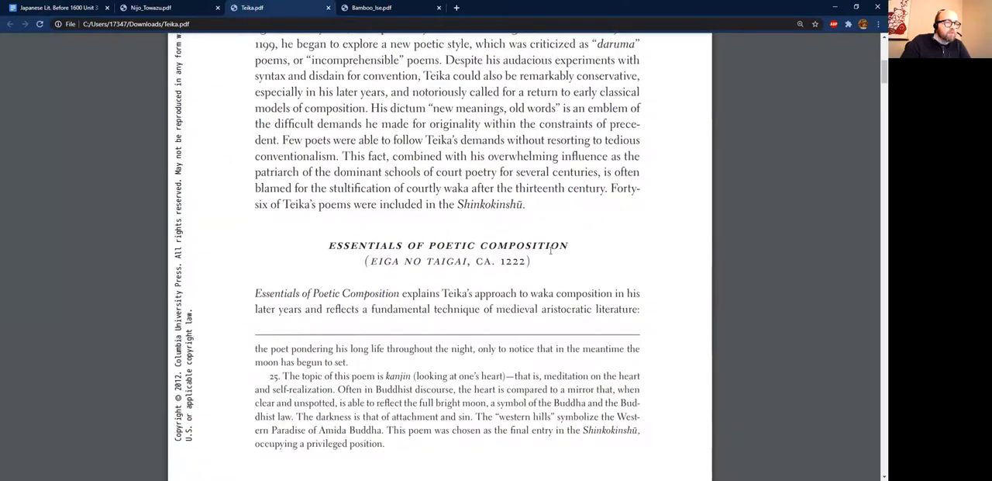
scroll(down, 3)
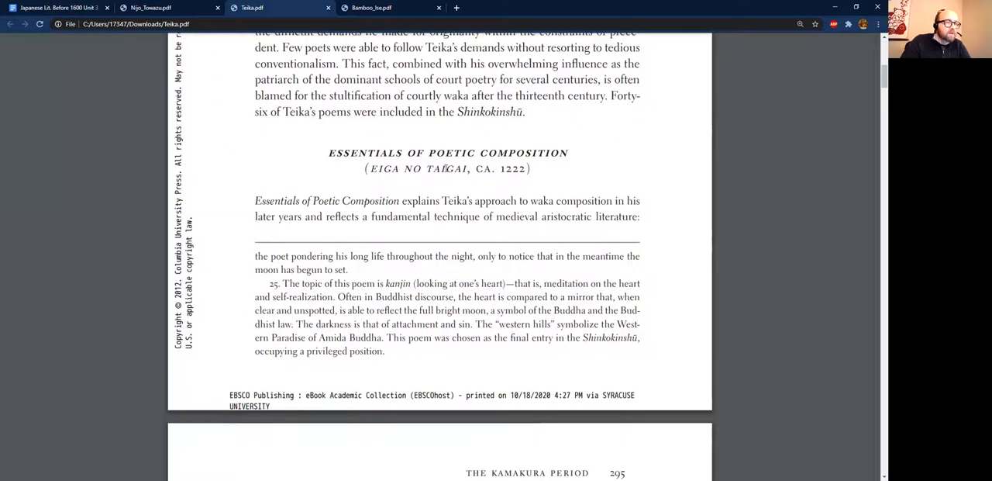
scroll(up, 3)
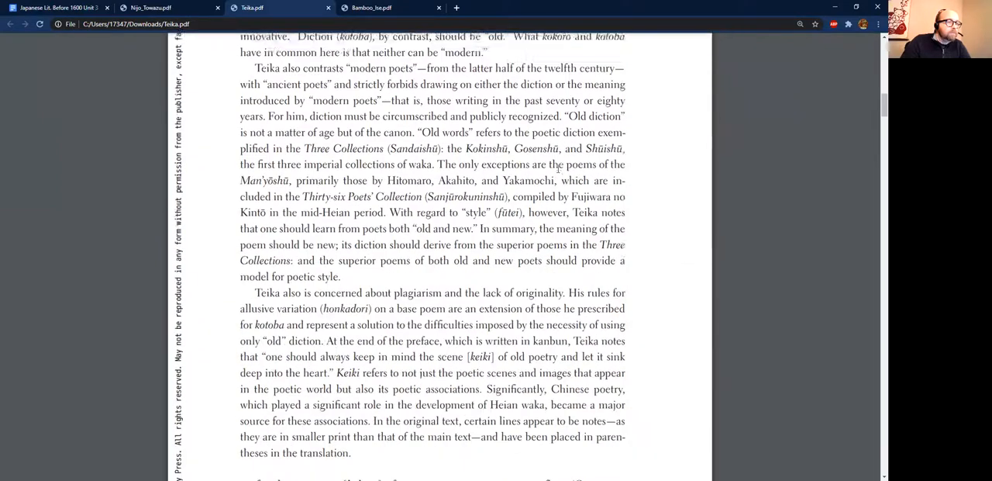
scroll(down, 3)
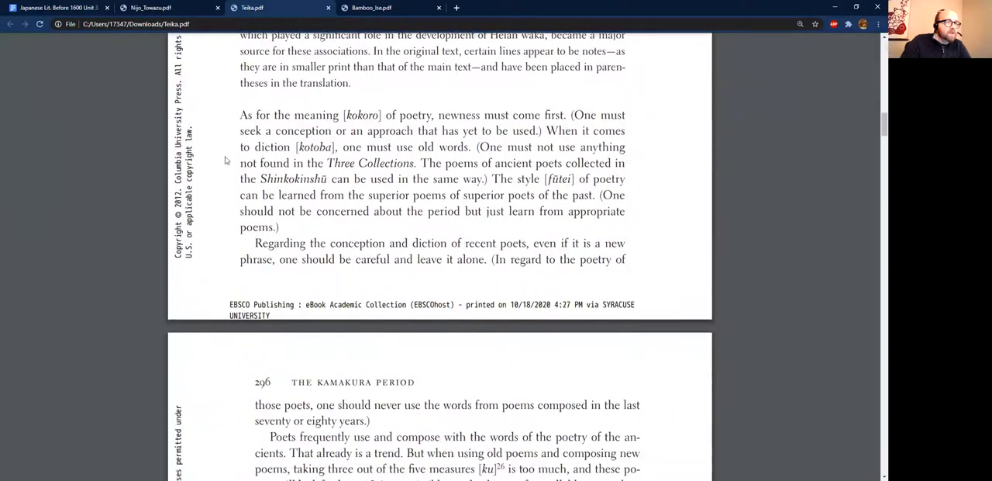
drag(239, 115, 450, 131)
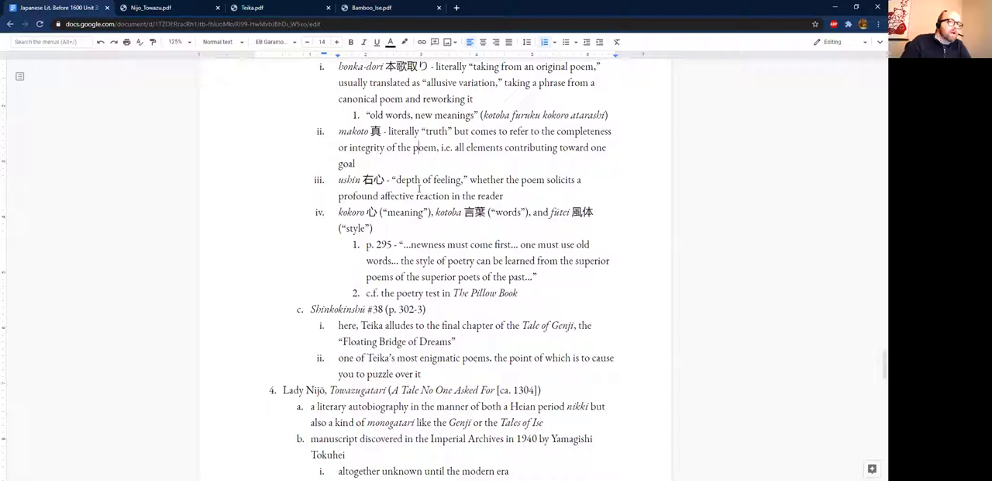
scroll(down, 3)
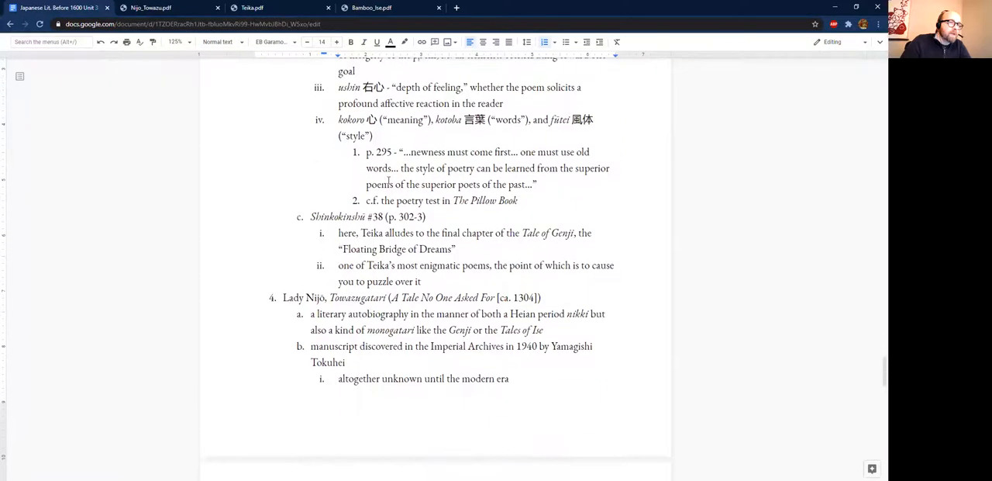
scroll(down, 3)
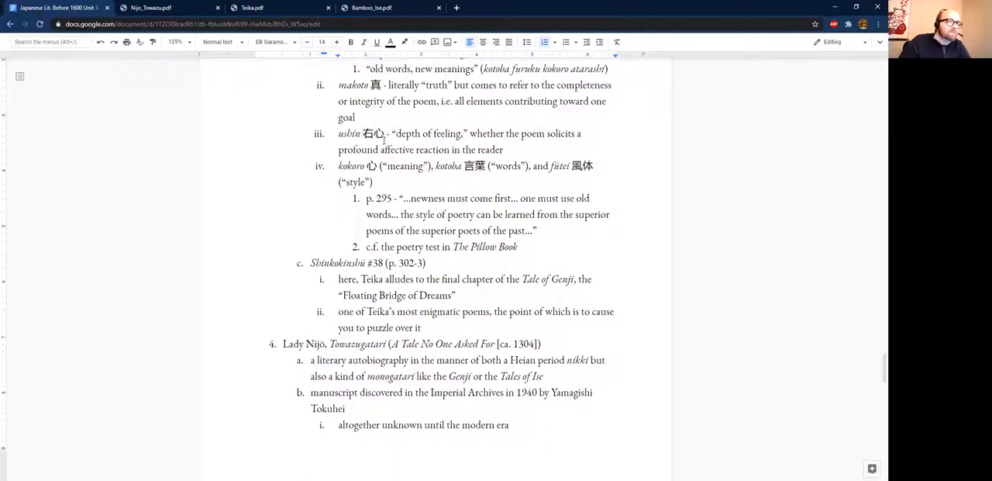
mouse_move(790, 422)
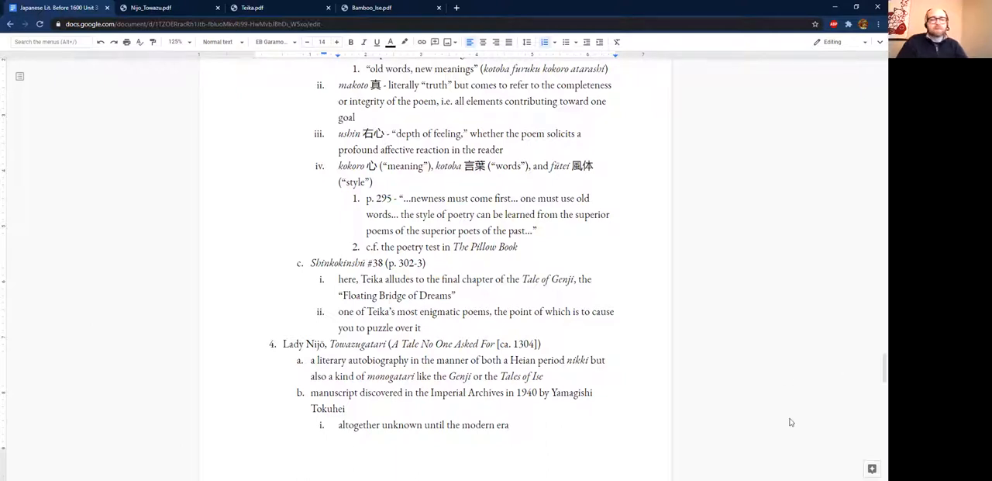
mouse_move(779, 291)
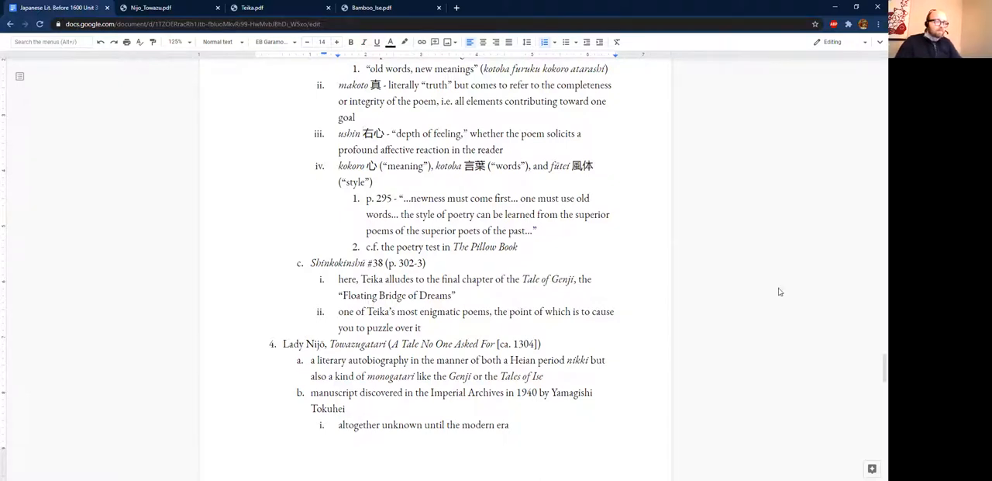
- Retype ushin with the Japanese IME to get 有心 instead of 右心
text(つs)
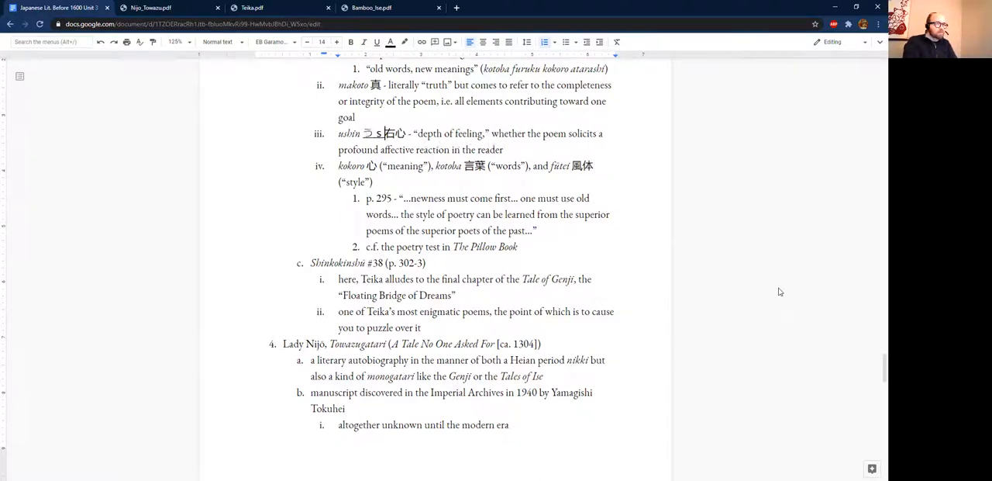
text(しん)
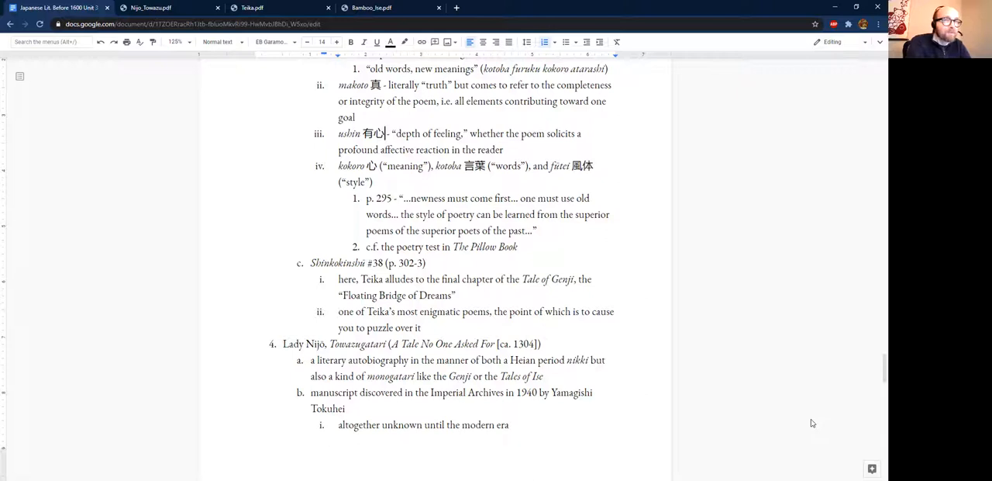
mouse_move(762, 424)
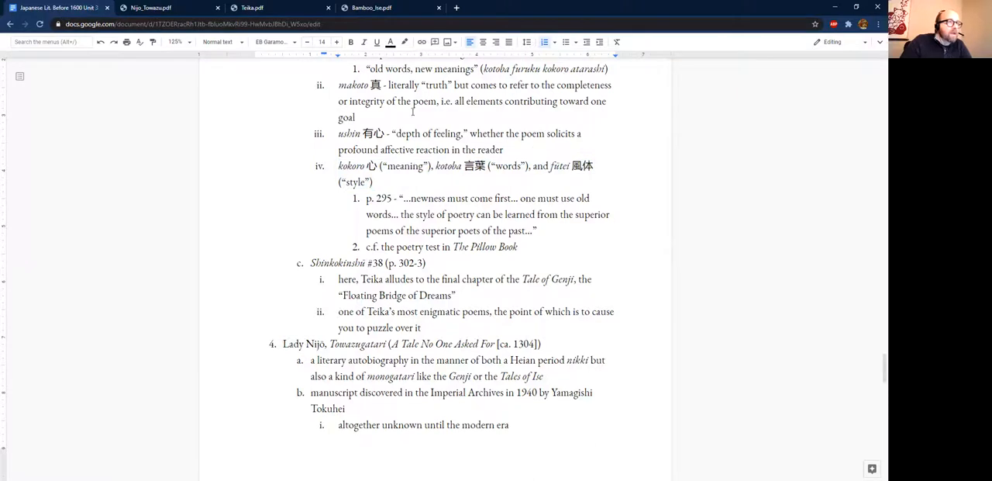
click(252, 8)
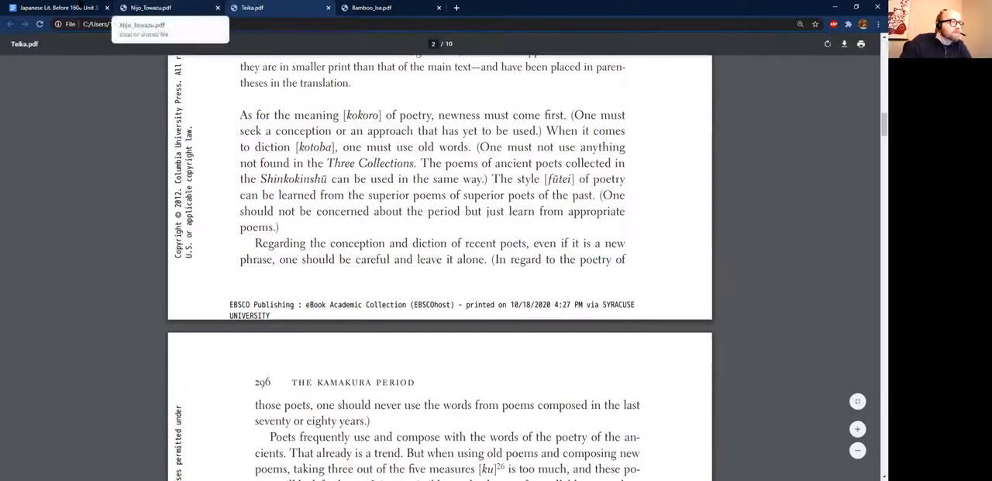
click(58, 8)
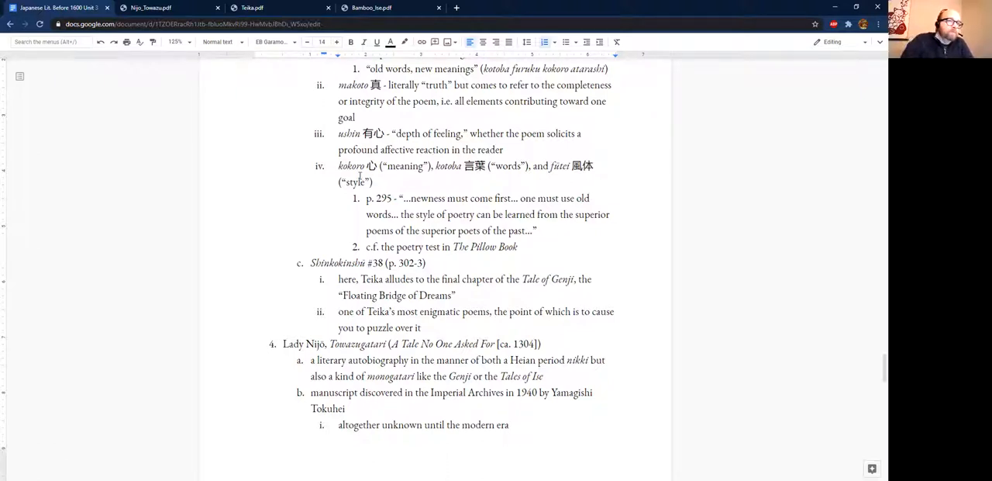
double_click(448, 166)
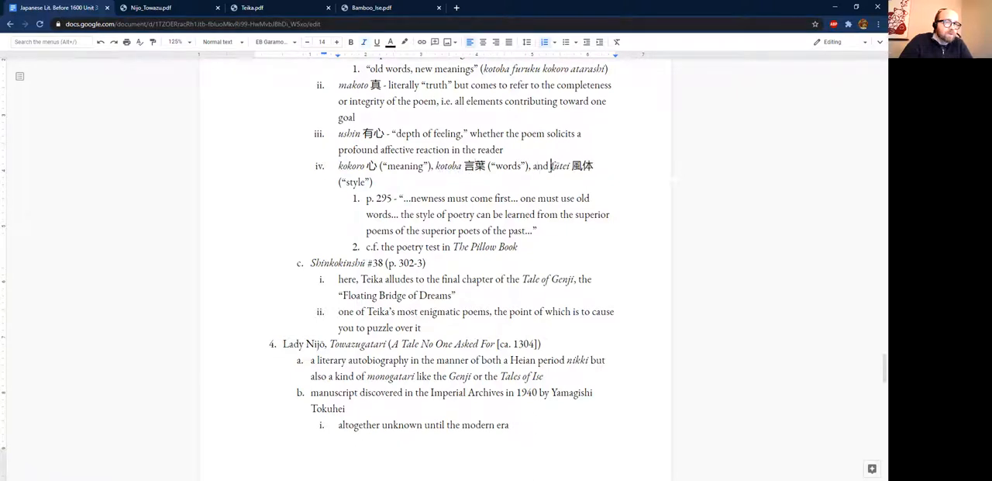
double_click(559, 165)
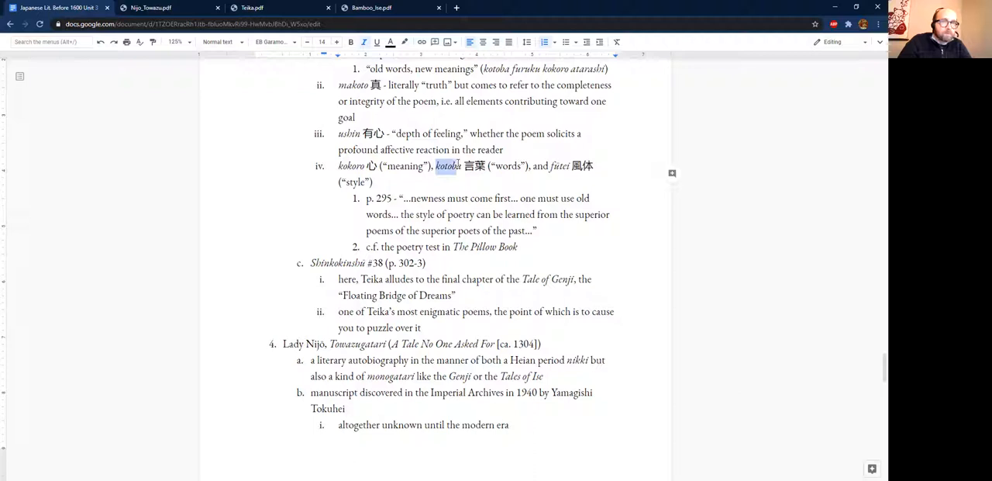
mouse_move(557, 166)
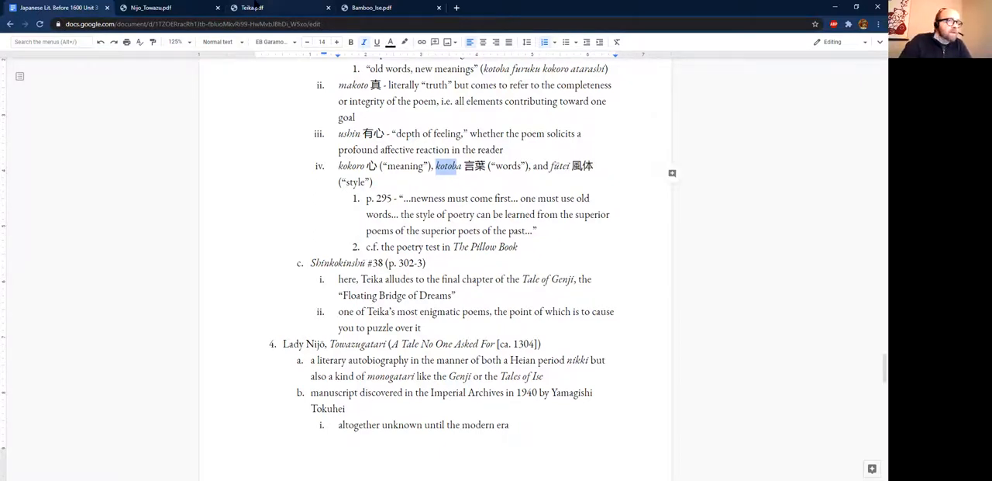
- Return to Teika.pdf and scroll to the page 295 kokoro/kotoba passage
click(251, 8)
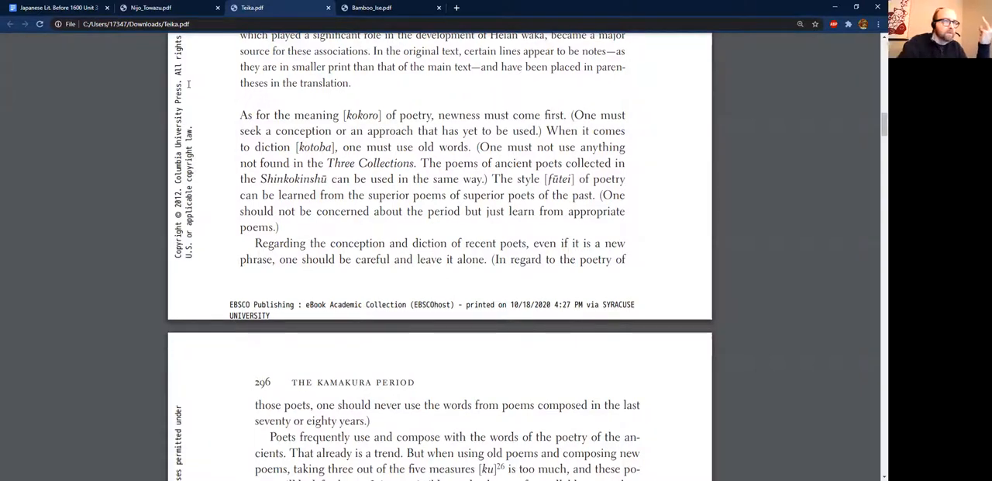
scroll(up, 3)
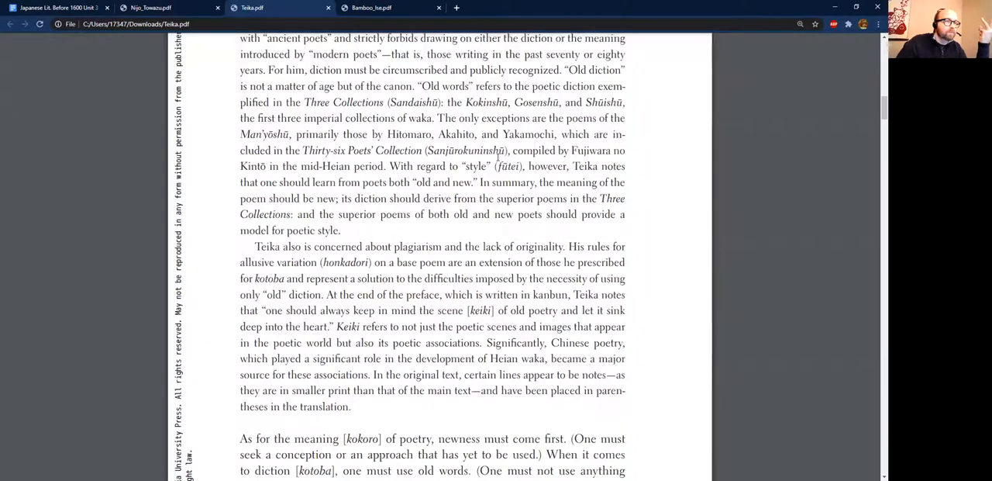
scroll(down, 3)
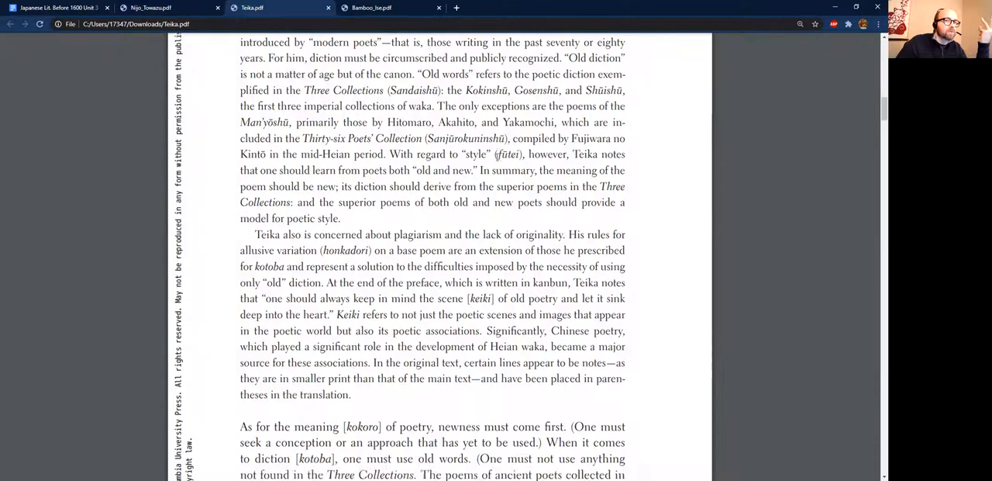
scroll(down, 3)
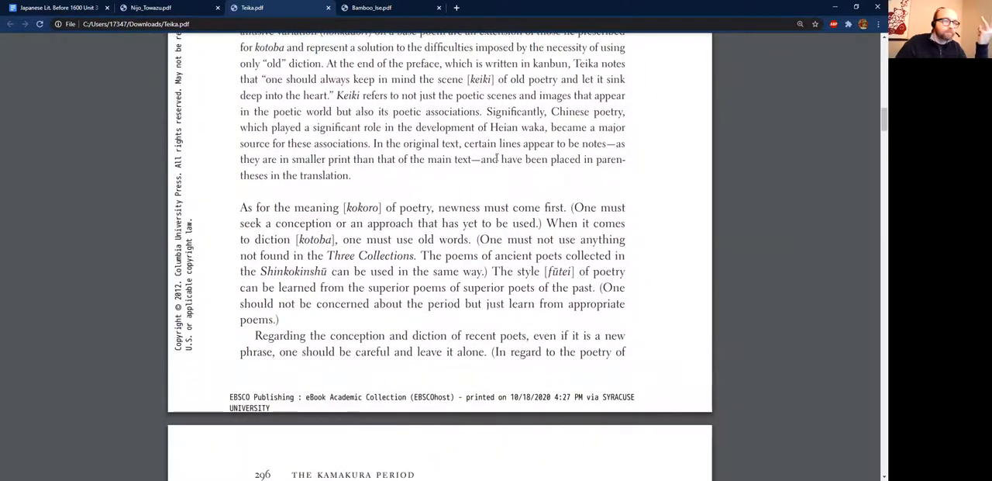
scroll(down, 3)
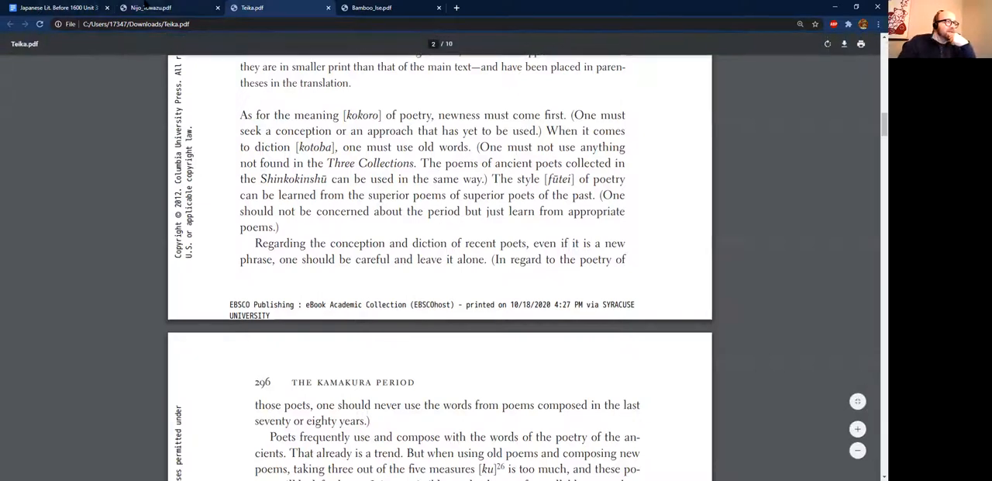
- Switch to the lecture notes and scroll to the Shinkokinshū #38 section
click(279, 8)
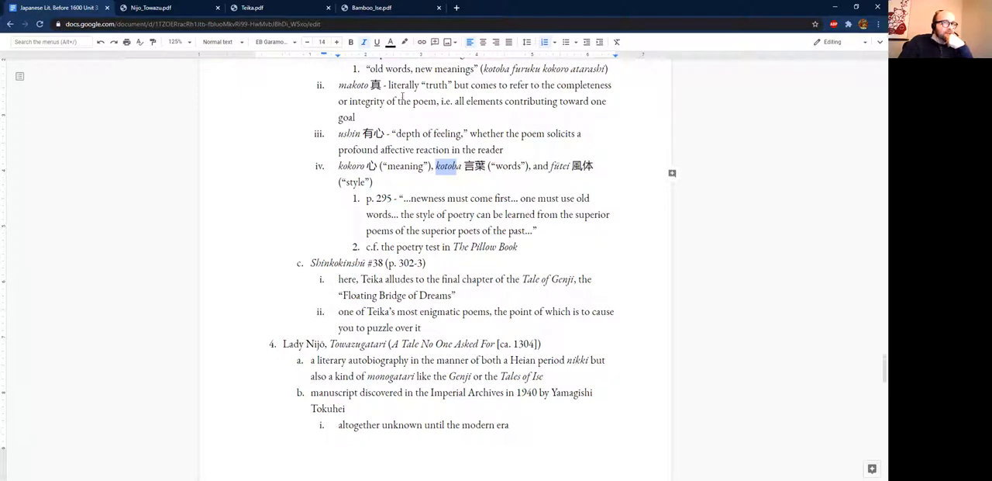
mouse_move(508, 223)
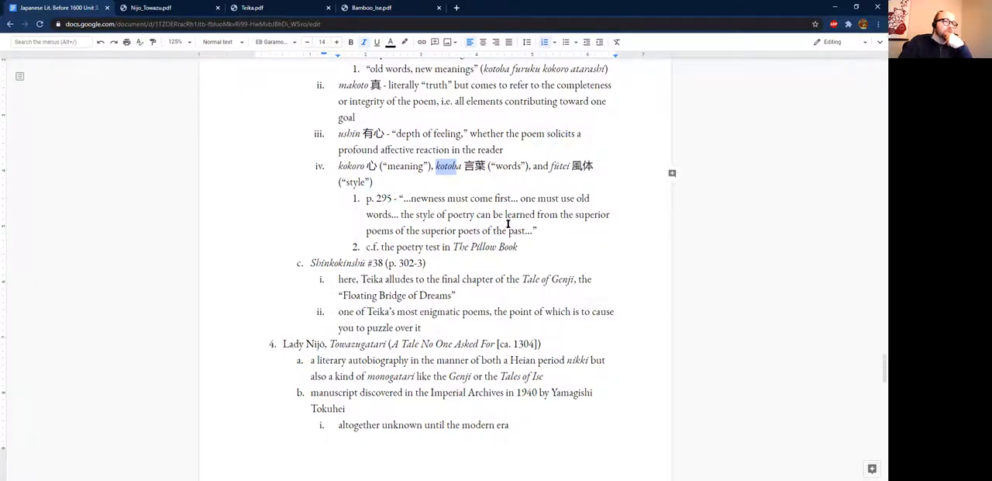
scroll(down, 3)
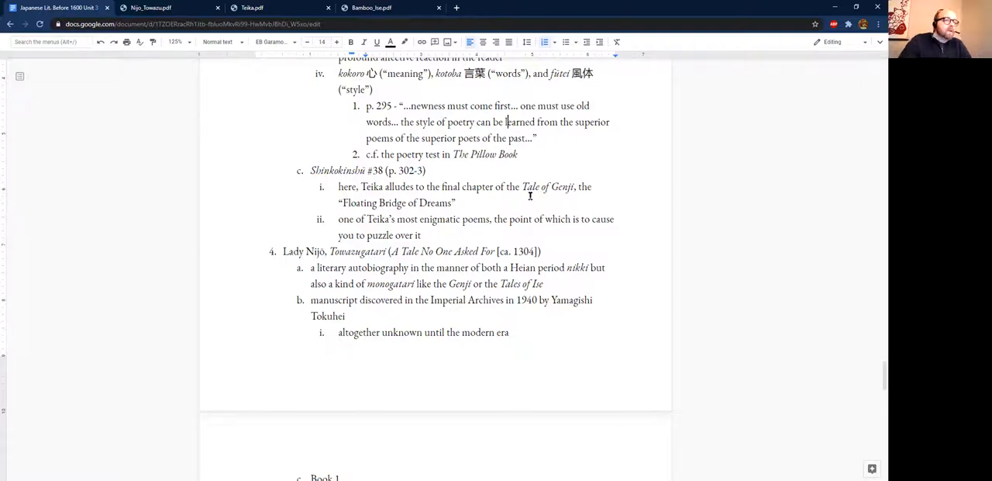
scroll(down, 3)
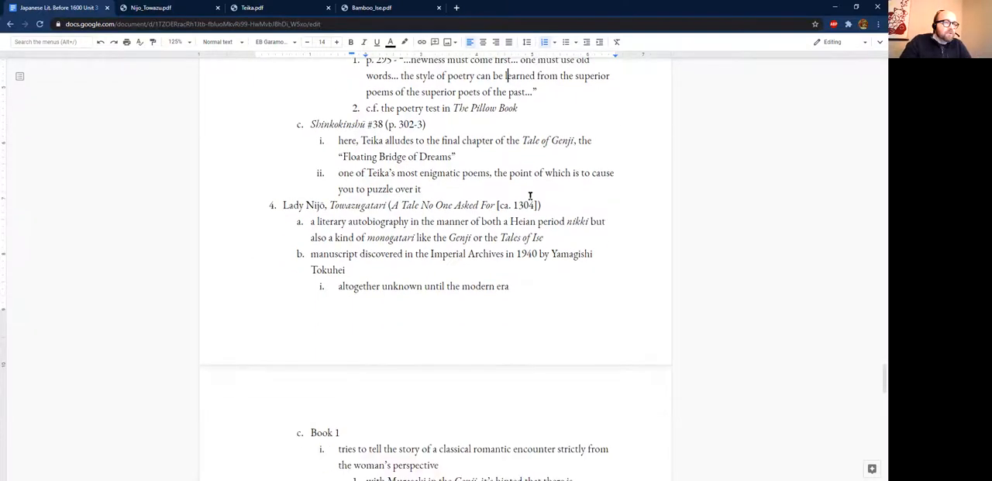
scroll(down, 3)
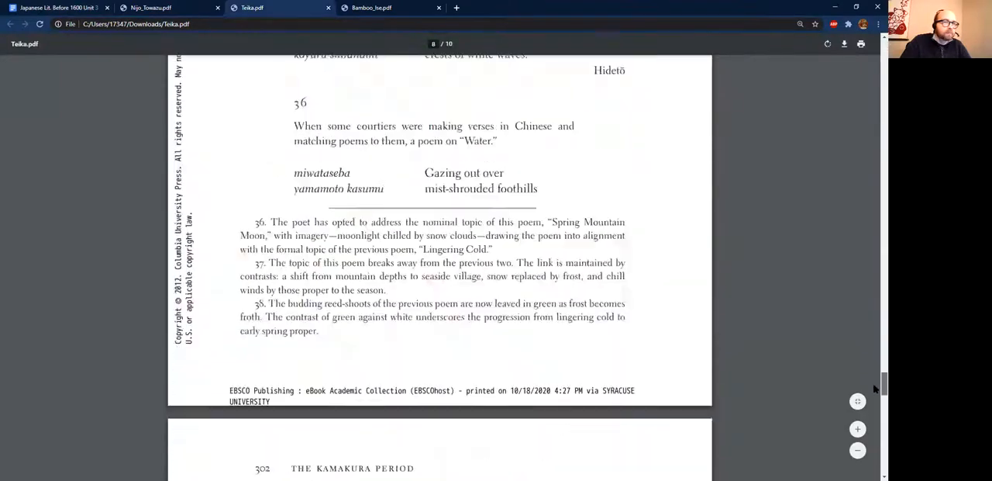
scroll(down, 3)
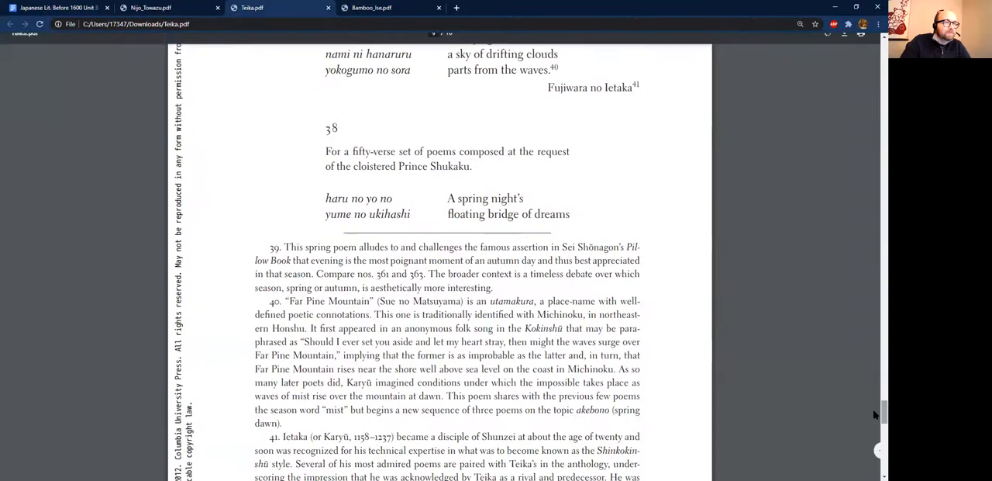
double_click(332, 128)
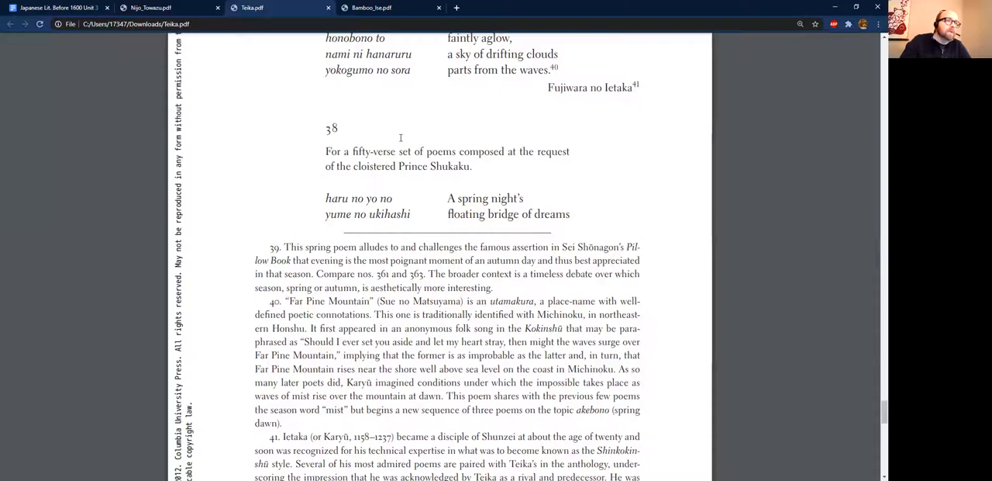
scroll(down, 3)
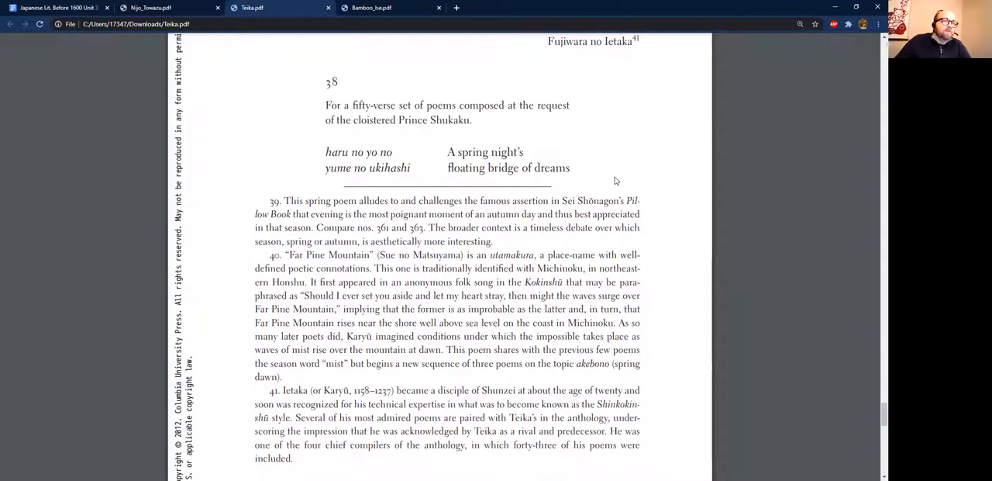
scroll(down, 3)
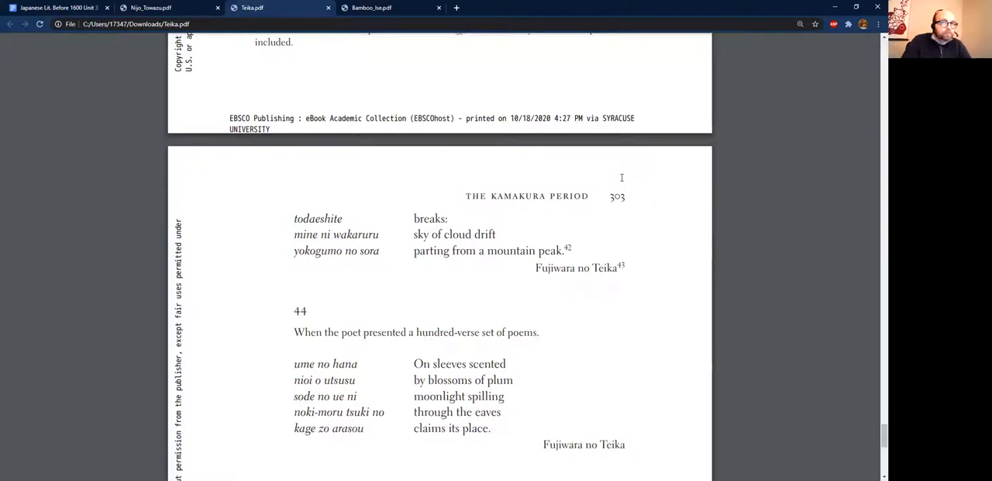
scroll(down, 3)
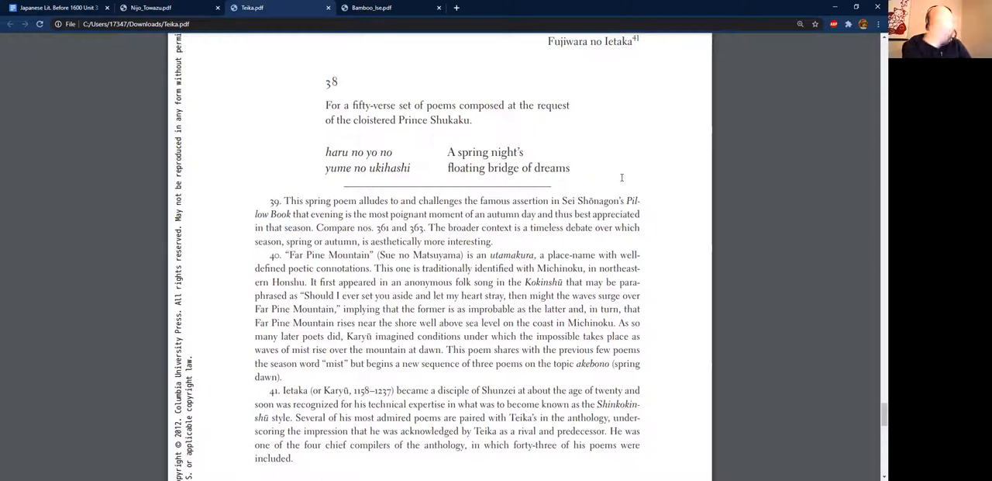
mouse_move(486, 155)
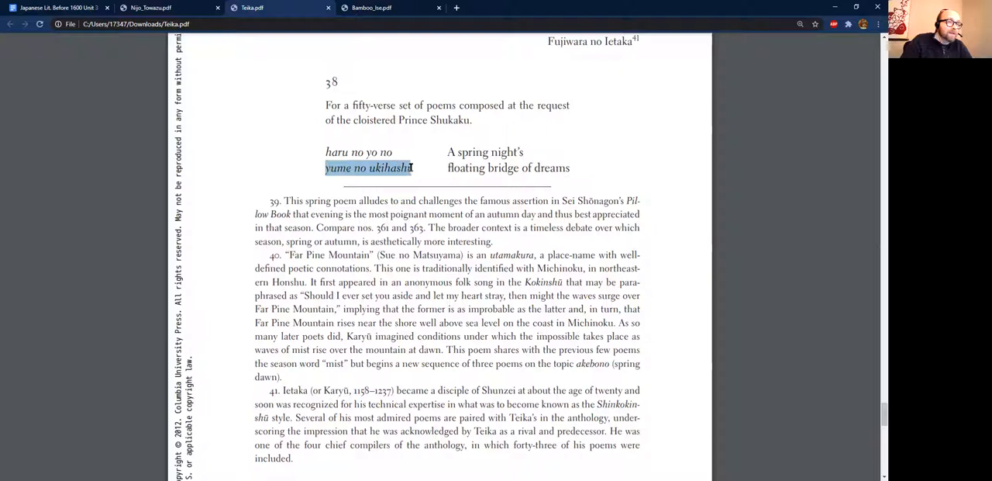
click(511, 176)
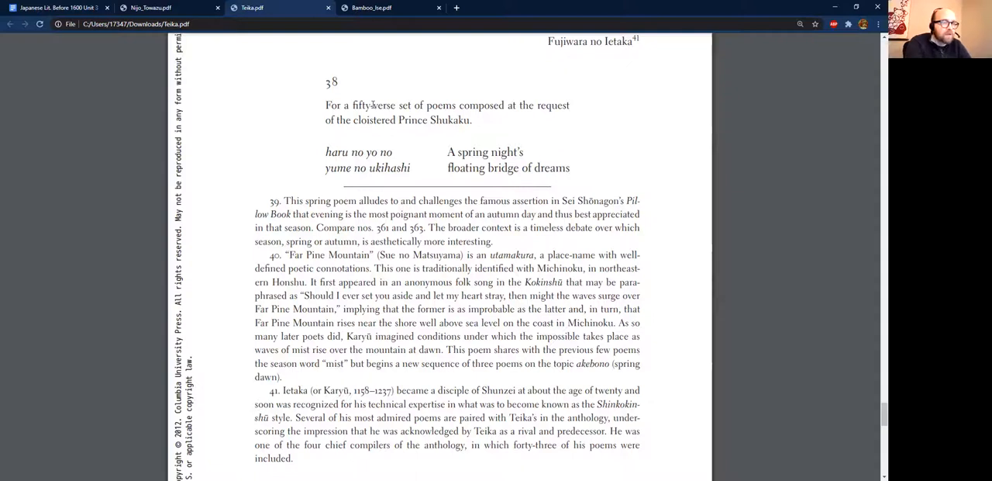
- Scroll Teika.pdf down to page 303 with the cloud-drift poem and poem 44
scroll(down, 3)
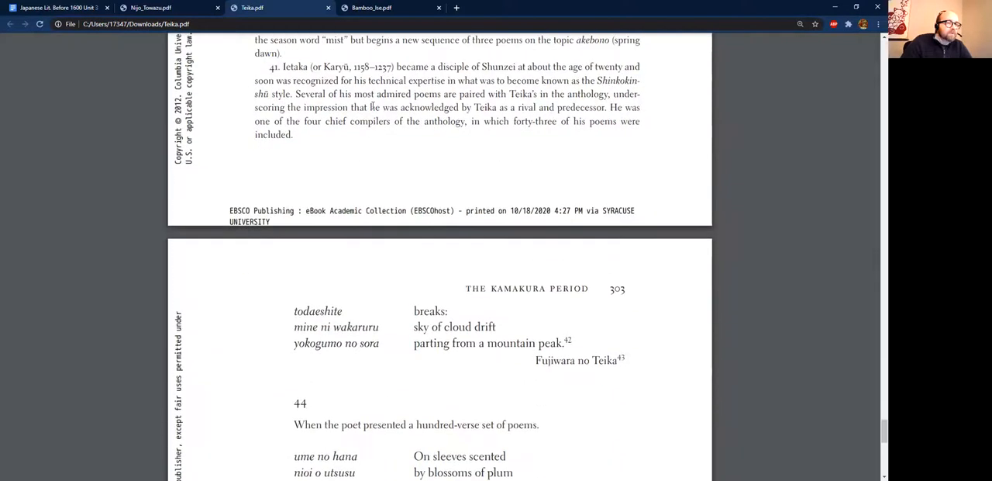
scroll(down, 3)
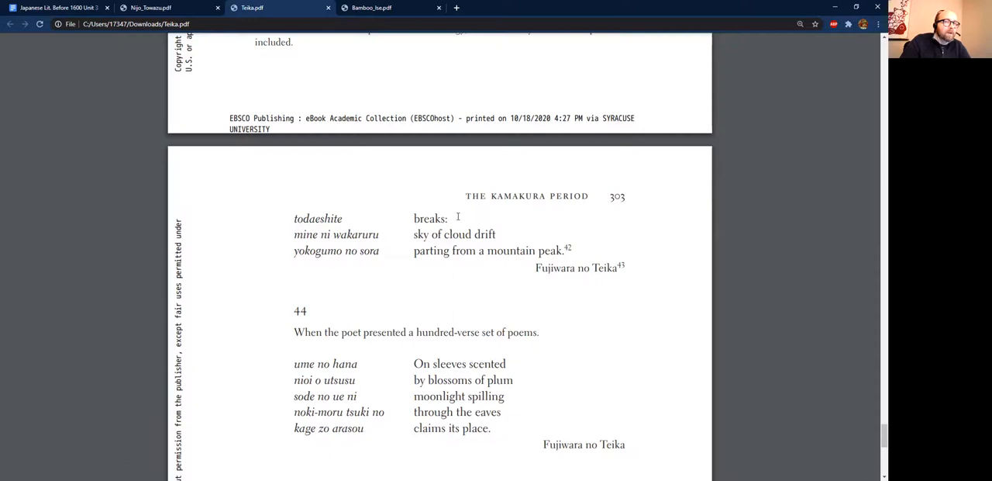
scroll(down, 3)
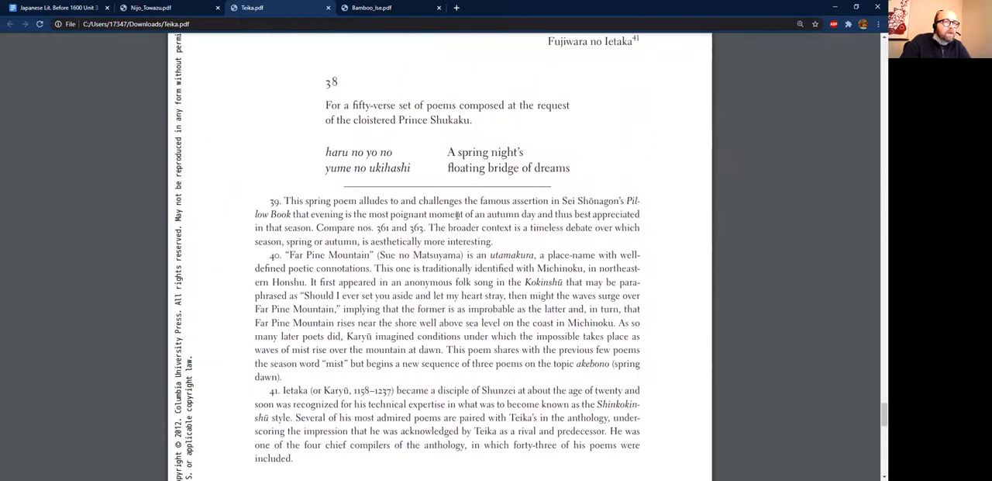
scroll(down, 3)
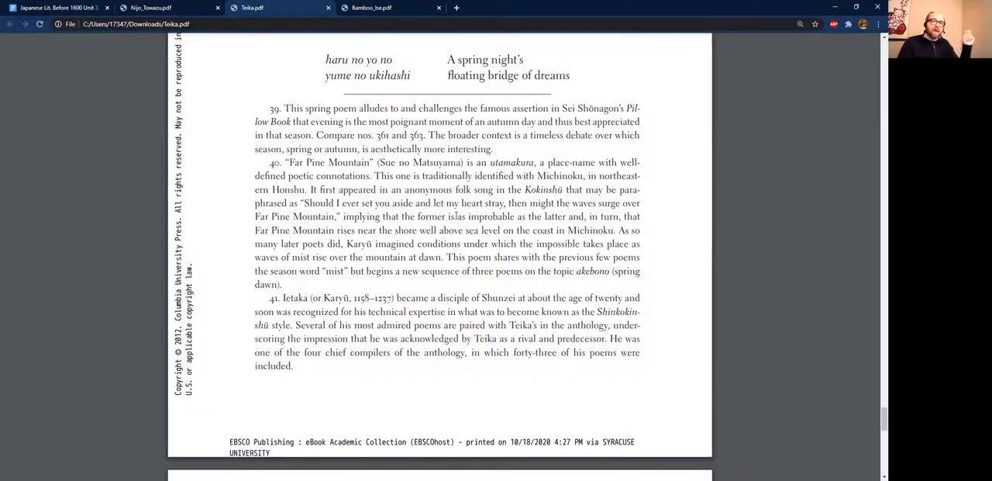
scroll(down, 3)
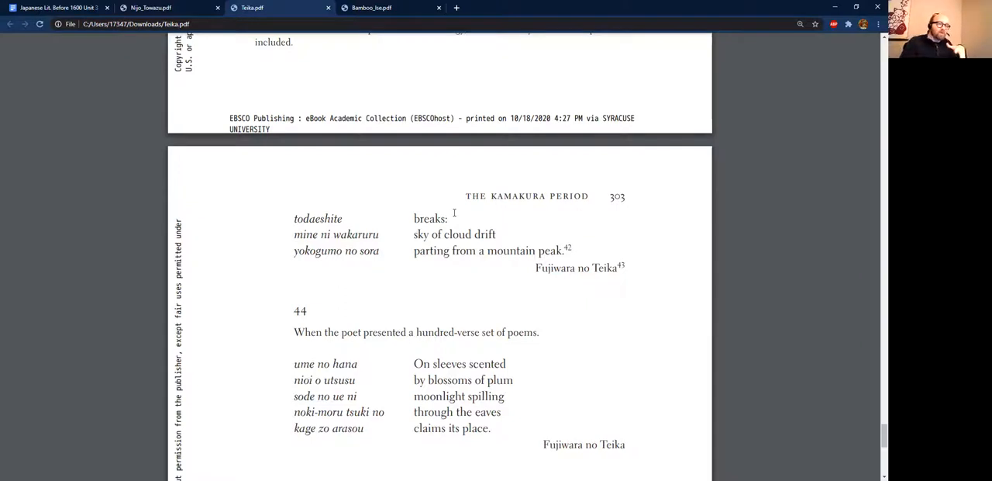
mouse_move(347, 262)
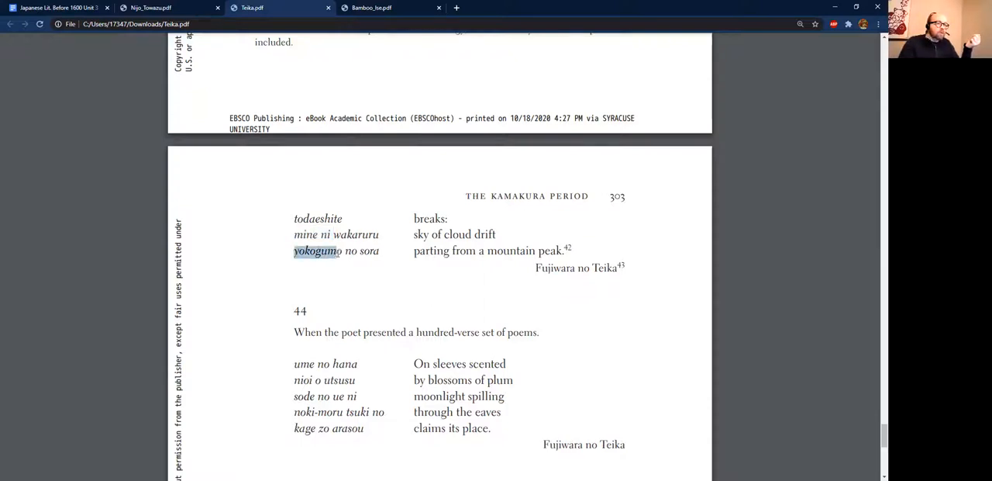
drag(294, 251, 380, 250)
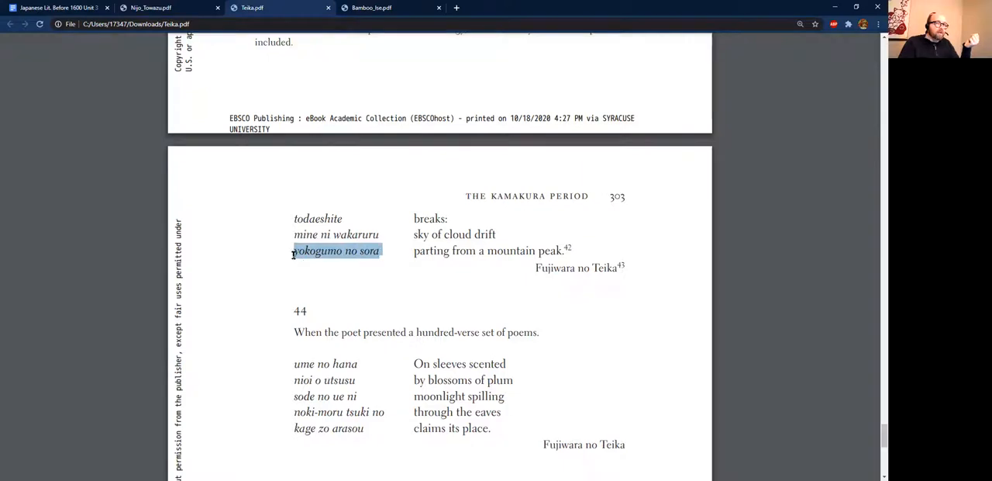
click(337, 249)
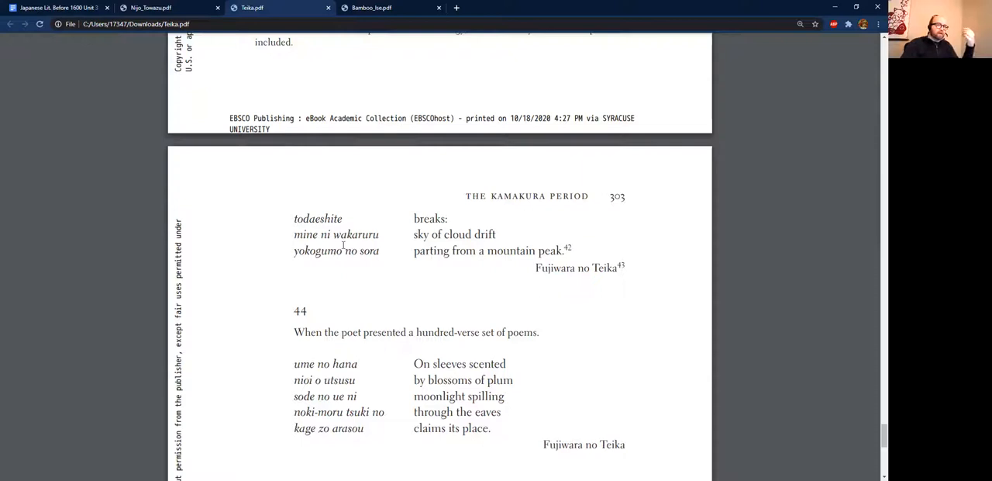
- Select 'wakaruru' in the line 'mine ni wakaruru' on page 303
double_click(355, 234)
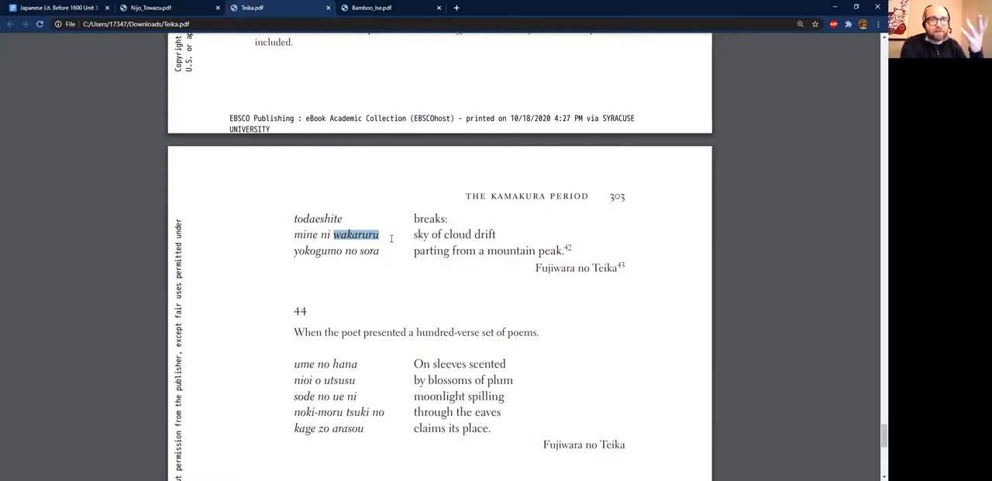
mouse_move(395, 243)
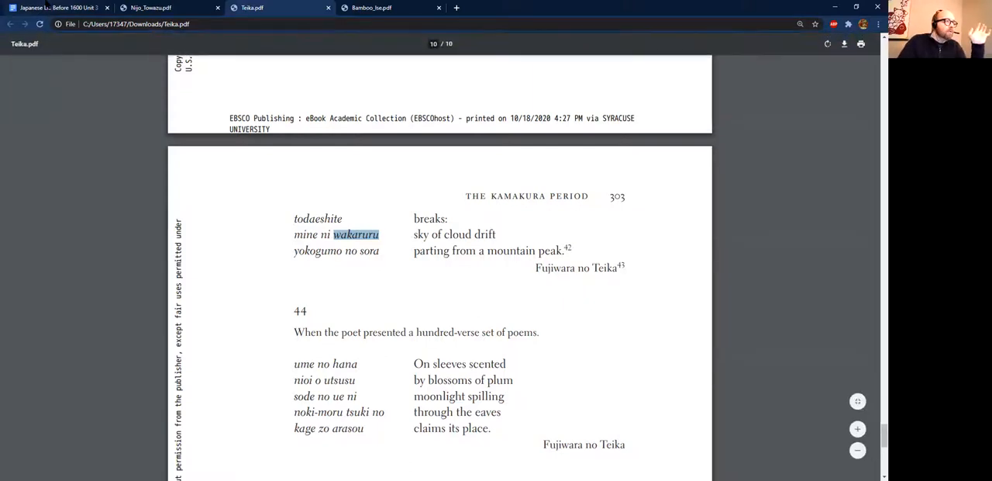
click(151, 7)
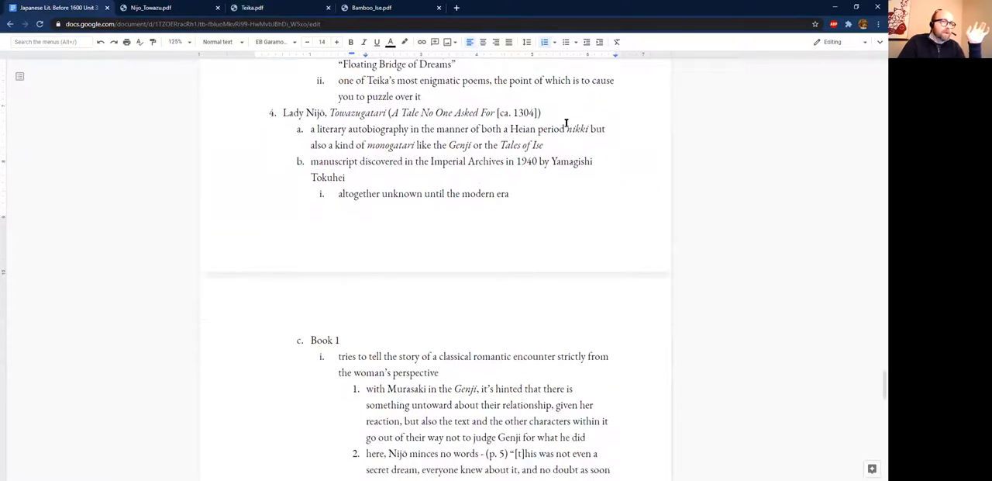
scroll(down, 3)
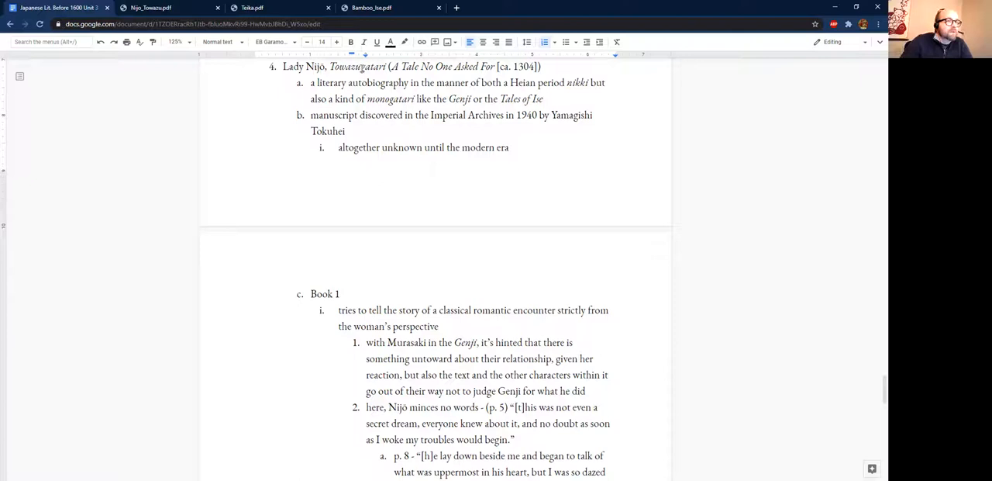
double_click(372, 66)
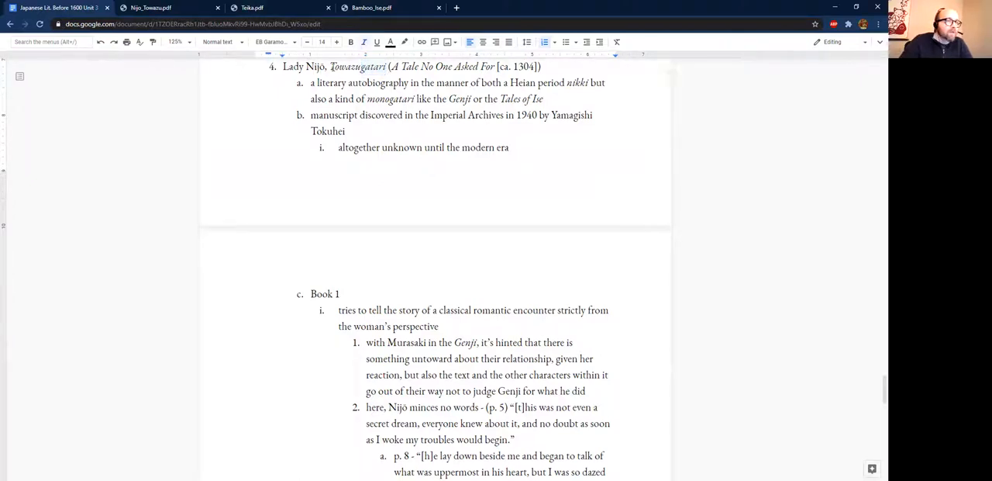
double_click(357, 66)
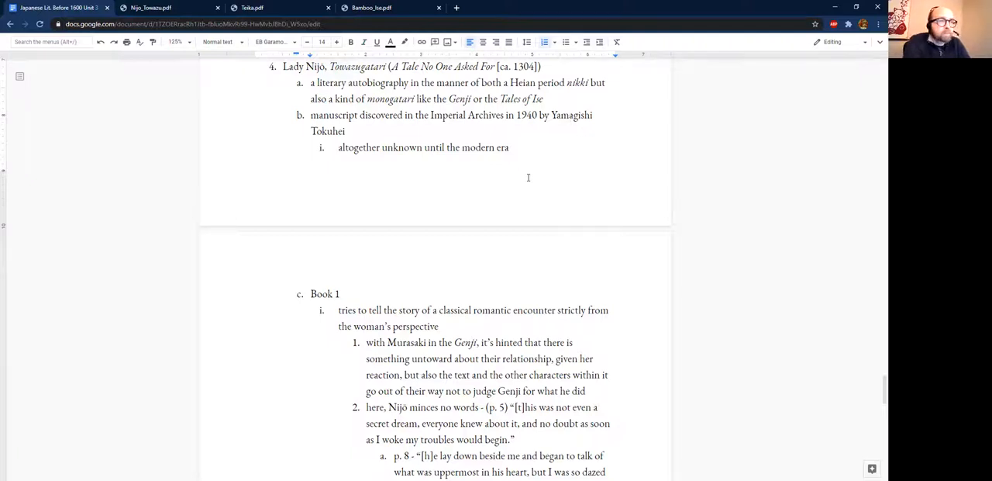
mouse_move(404, 139)
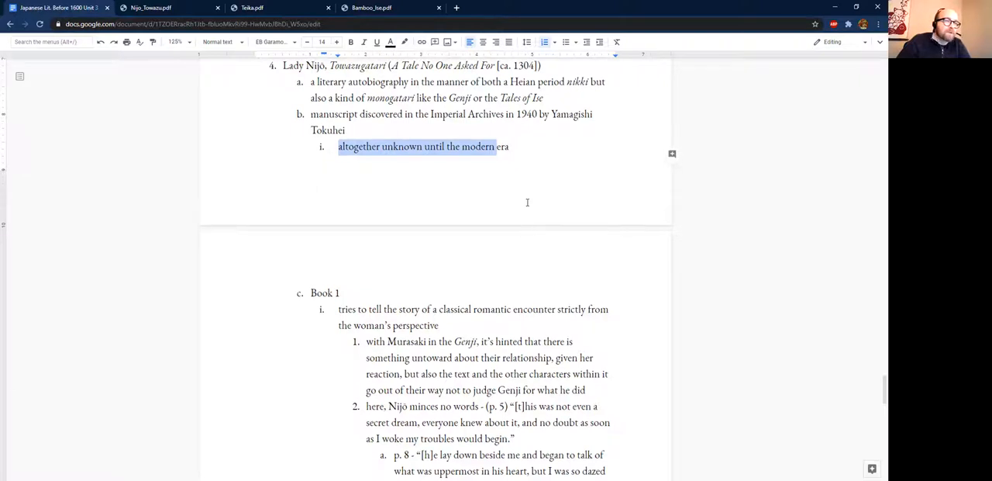
- Scroll the notes down to the Book 1 discussion of Nijō re-reading the Genji
scroll(down, 3)
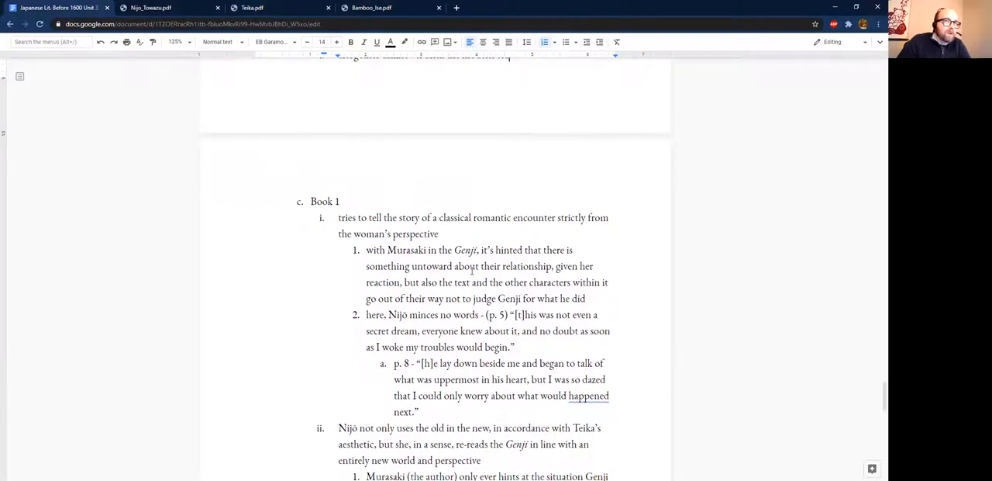
scroll(down, 3)
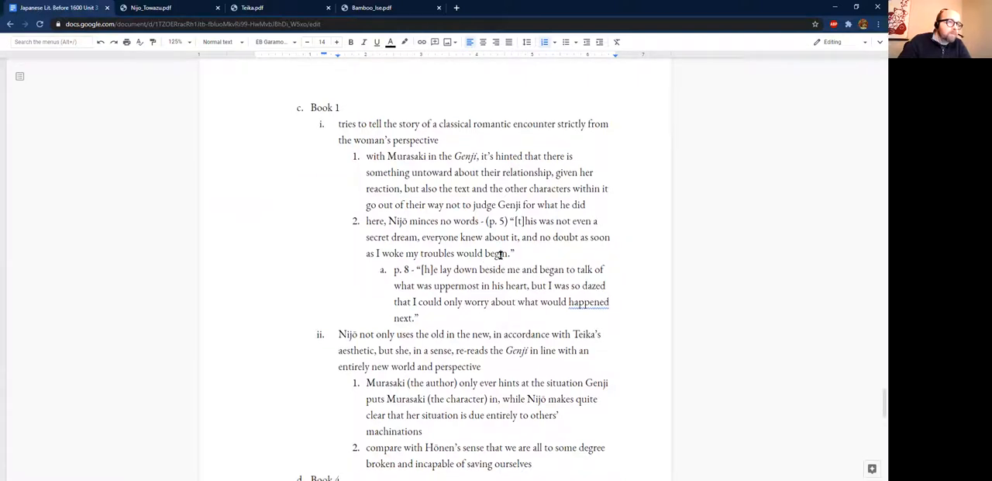
- Scroll to pages 4–5 of the Nijō reading, where she wakes beside His Majesty
scroll(down, 3)
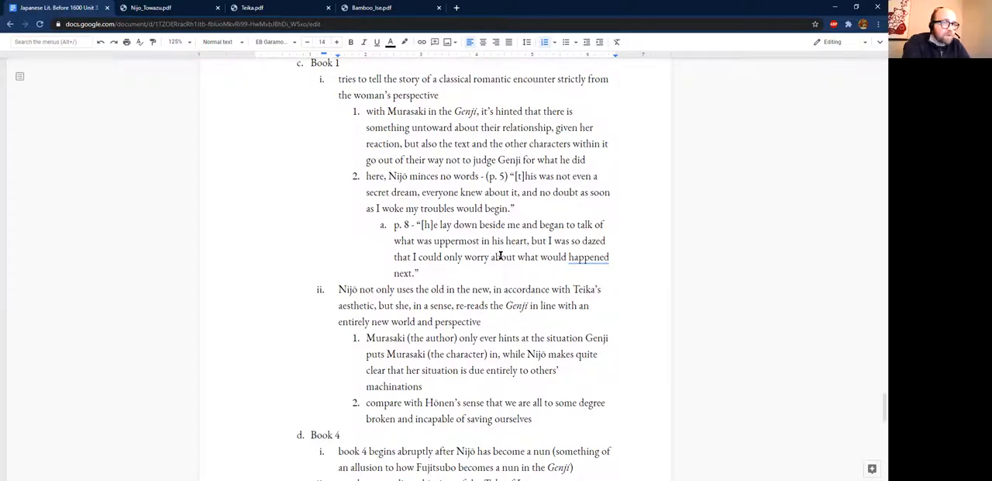
mouse_move(264, 120)
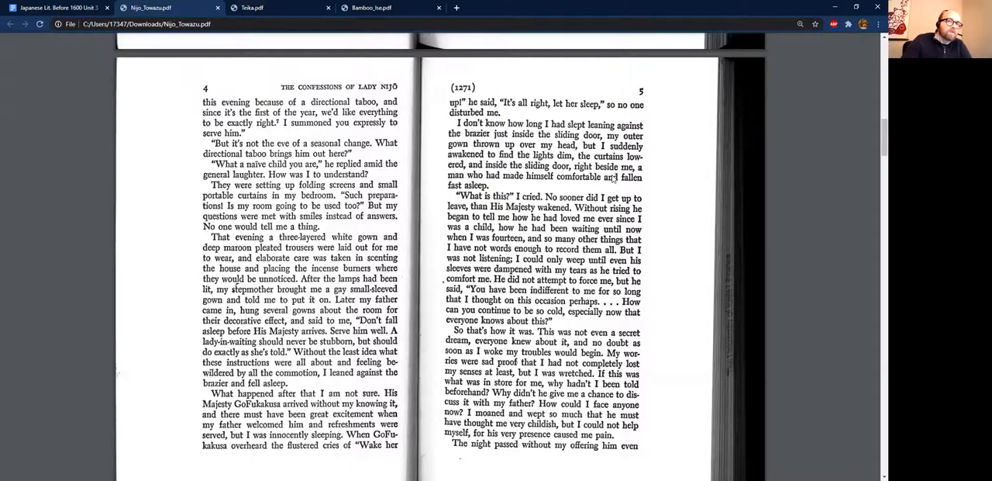
scroll(down, 3)
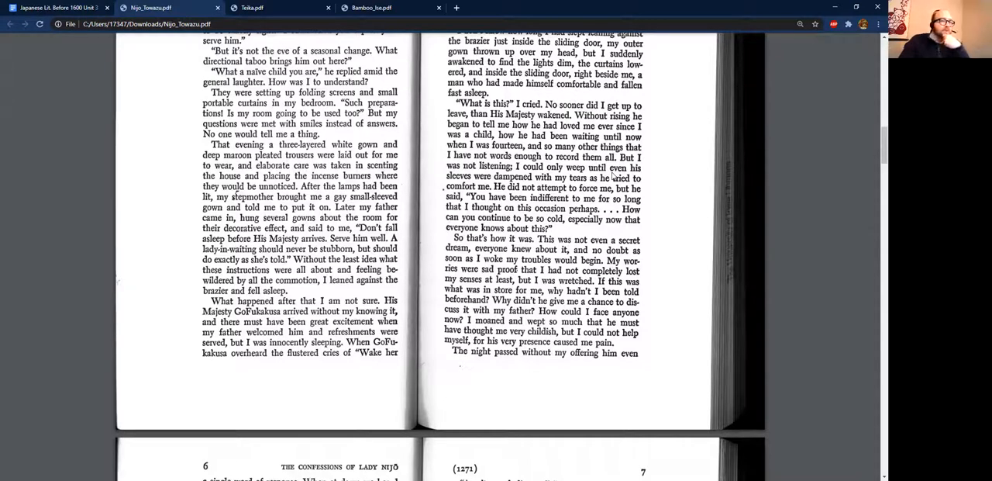
mouse_move(614, 176)
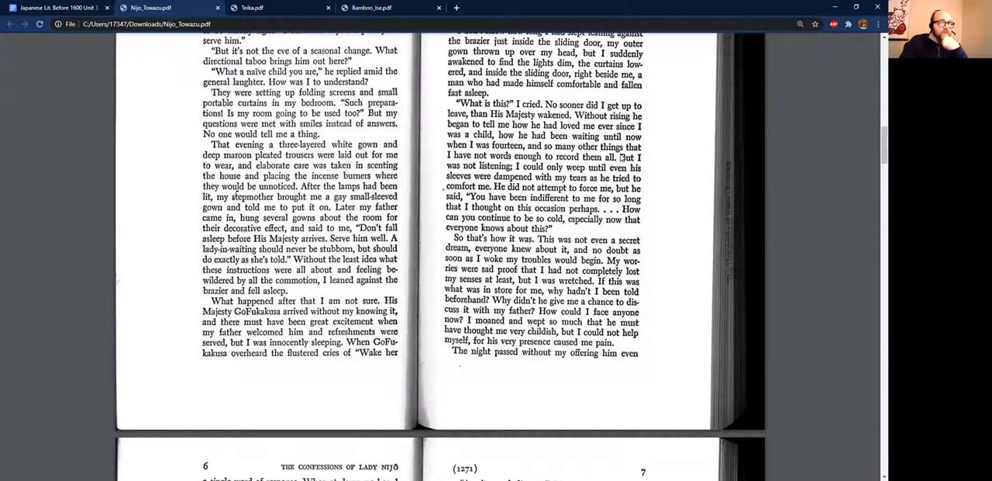
- Scroll to Nijō reading pages 6–7, returning to its tab after glancing at notes
scroll(down, 3)
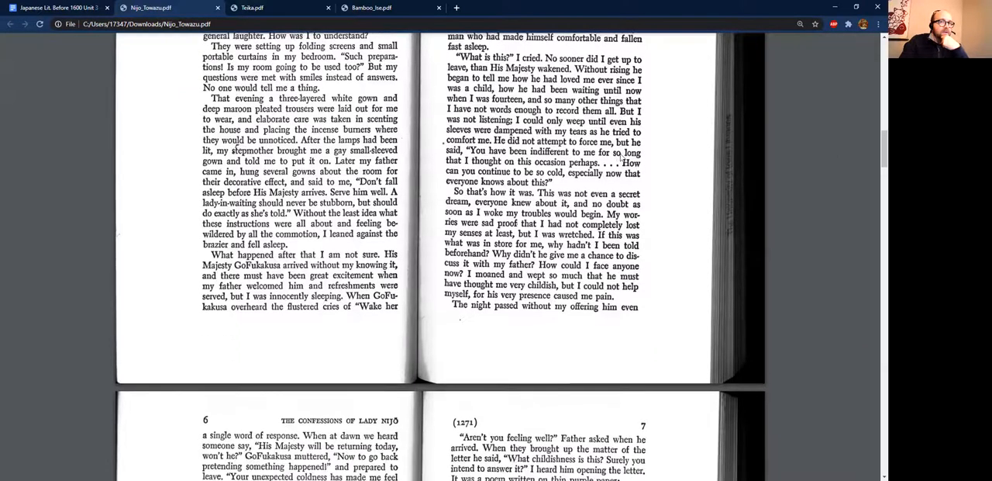
scroll(down, 3)
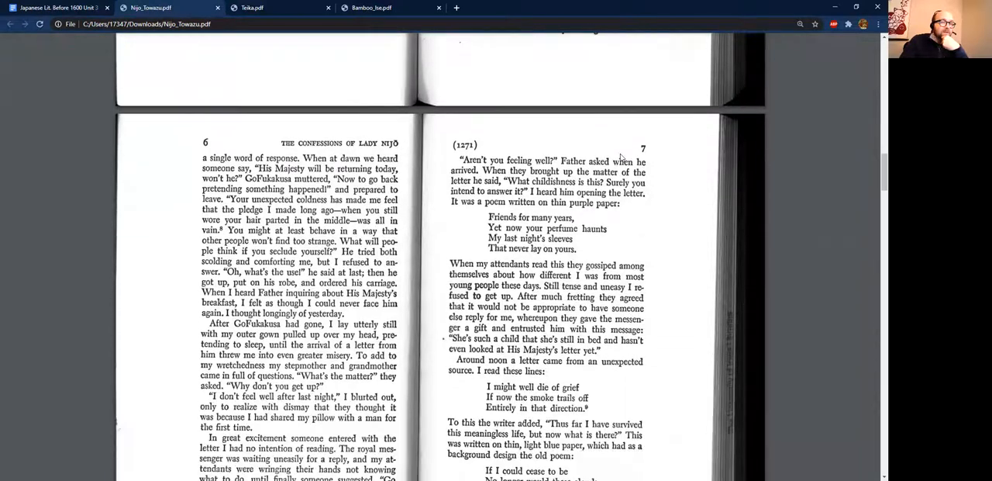
scroll(down, 3)
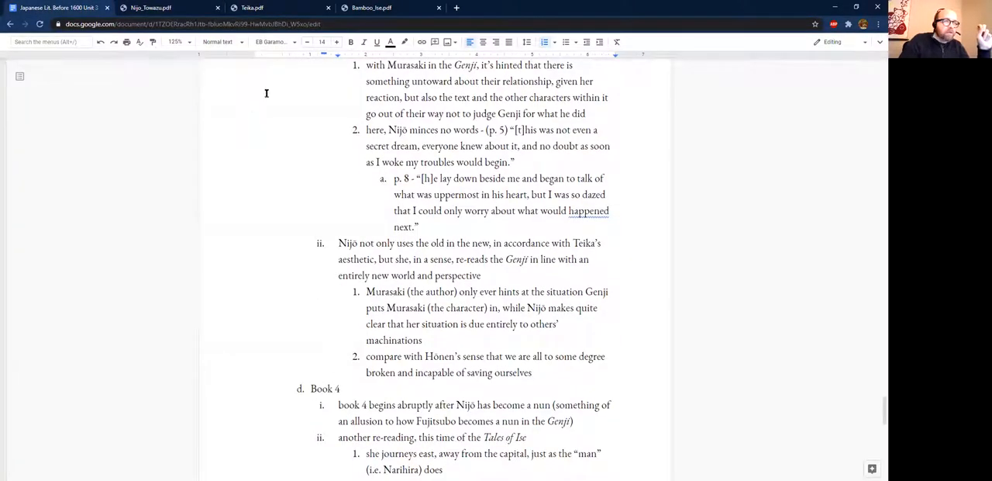
click(152, 7)
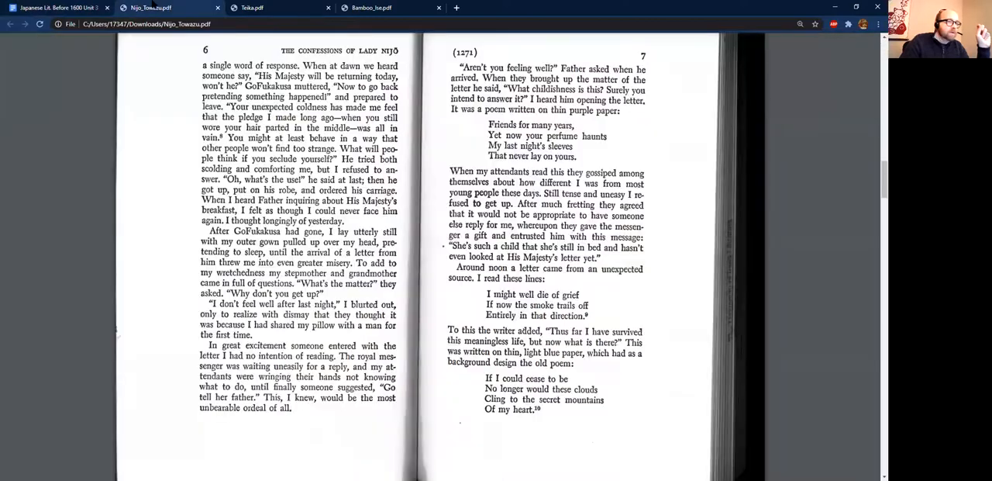
- Scroll Nijo_Towazu.pdf to pages 8–9, covering GoFukakusa's visit and Nijō's reply poem
scroll(down, 3)
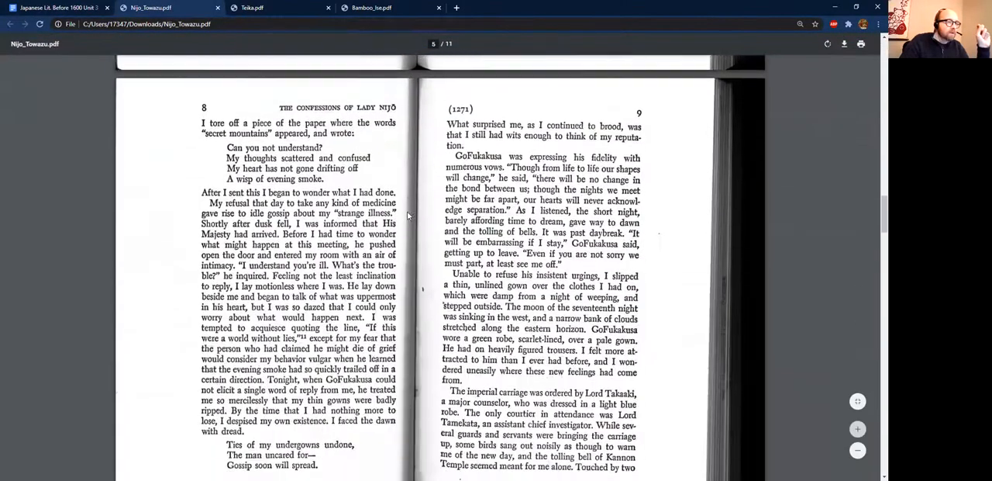
scroll(down, 3)
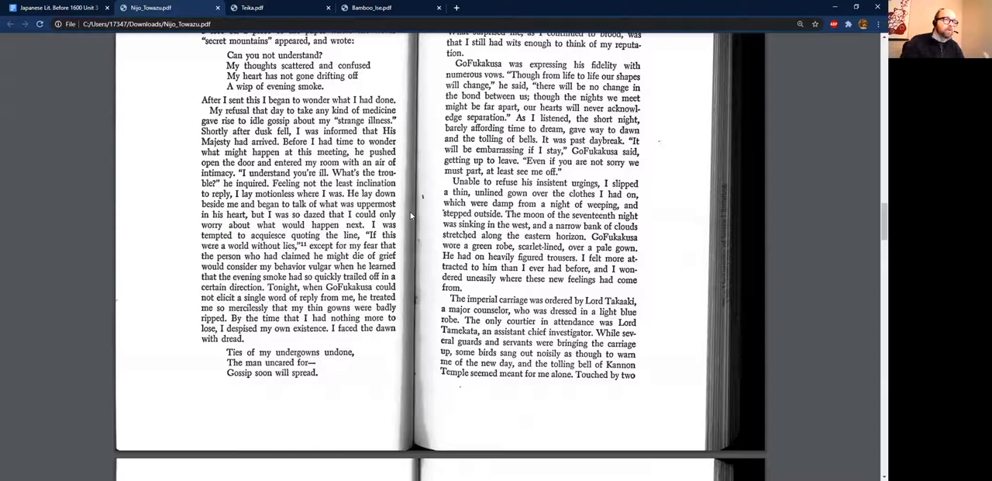
mouse_move(337, 184)
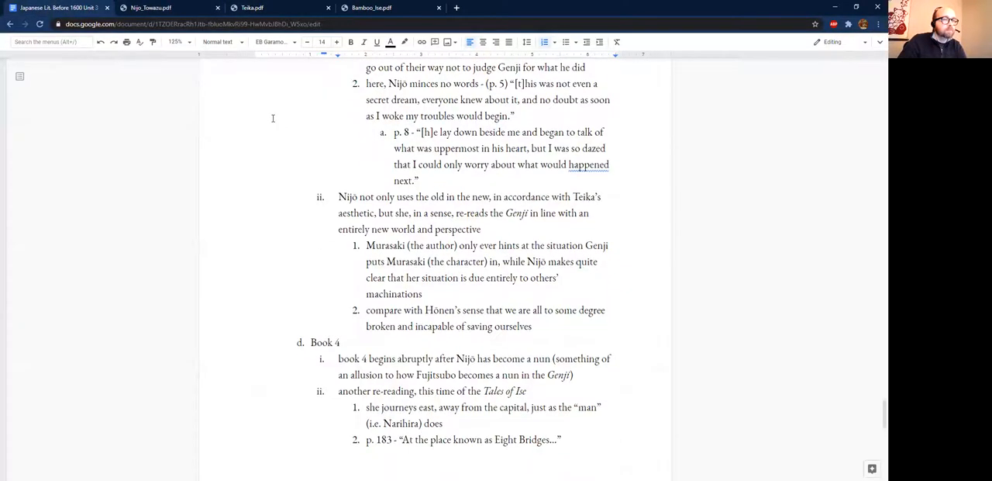
- Review the Book 4 outline notes on Nijō's re-reading of the Tales of Ise
scroll(down, 3)
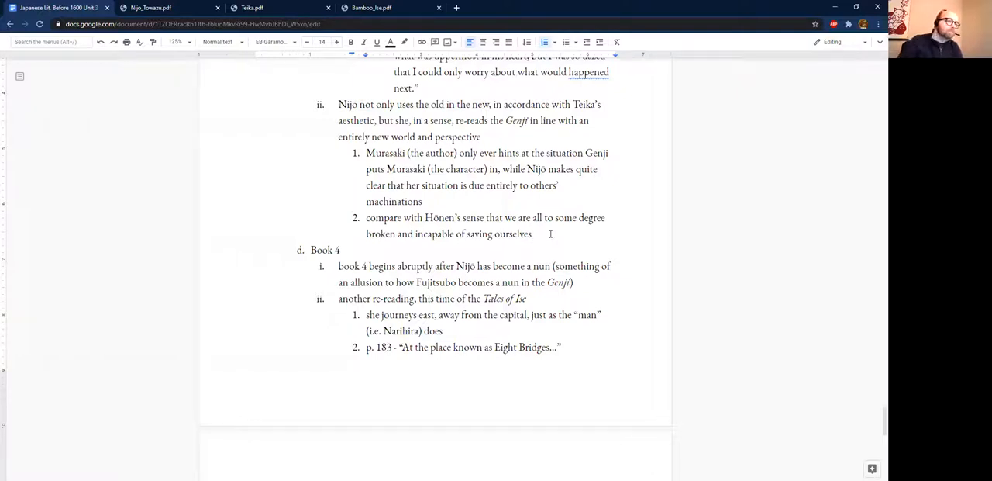
scroll(down, 3)
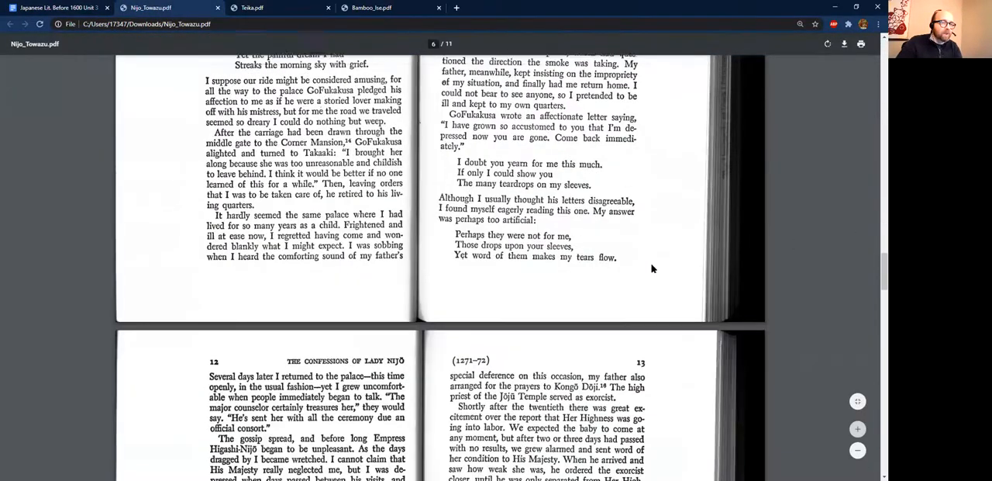
- Page Nijo_Towazu.pdf forward to Book Four's opening, then return to the Book 4 notes
scroll(down, 3)
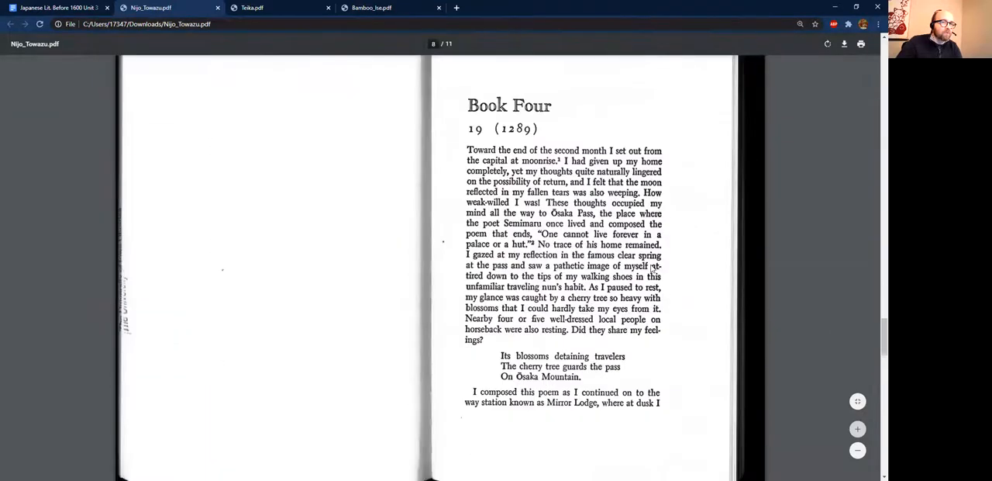
scroll(down, 3)
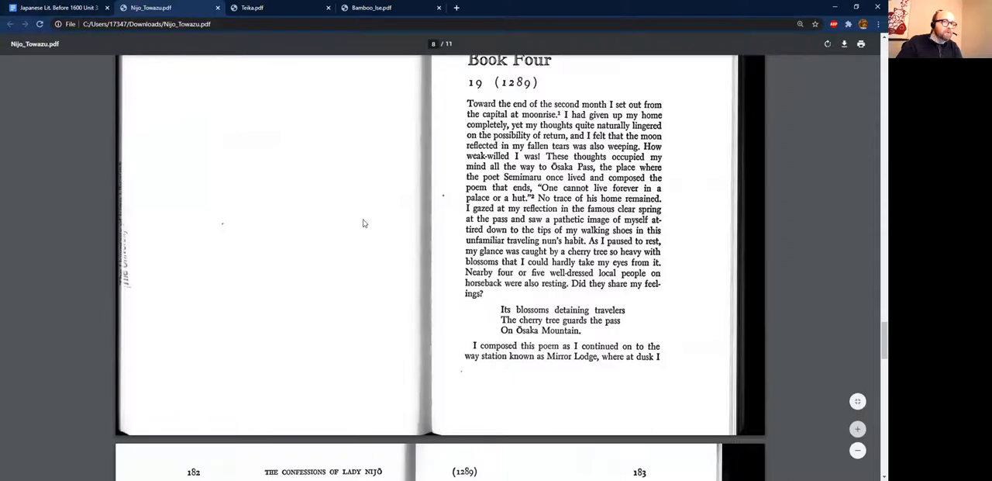
mouse_move(291, 175)
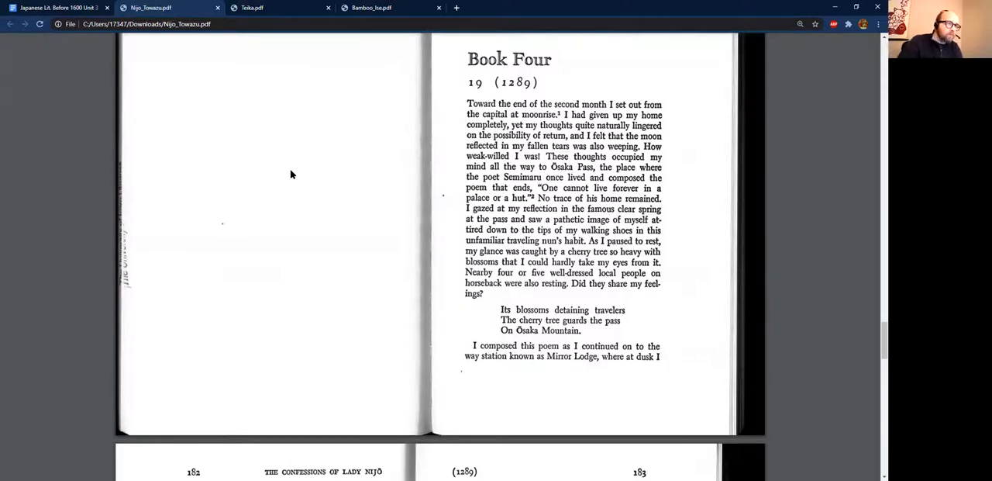
click(58, 8)
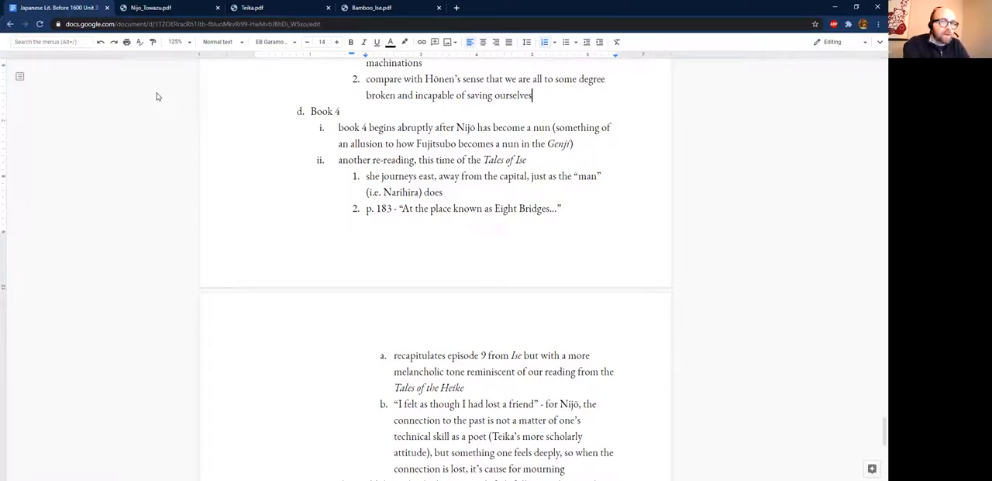
mouse_move(167, 101)
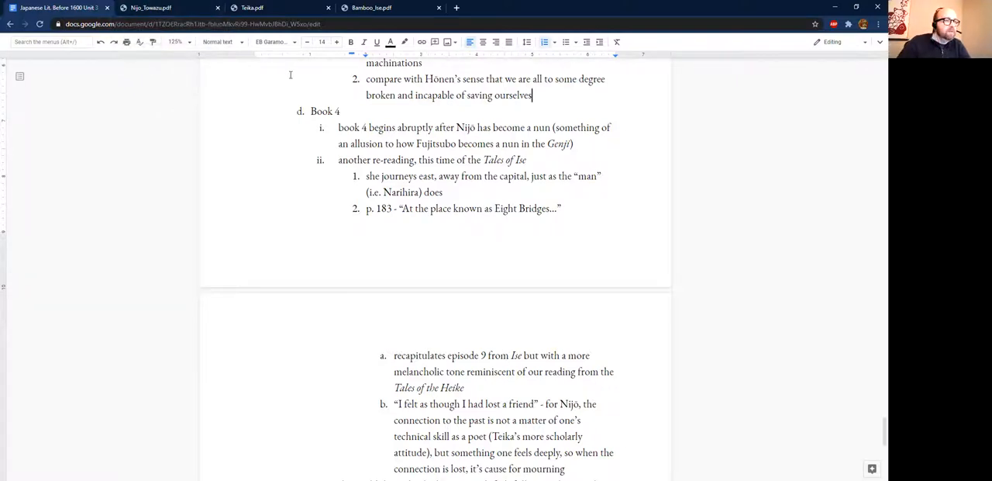
- Check the Book 4 notes under p. 183, then return to Nijō's pages 182–183
scroll(down, 3)
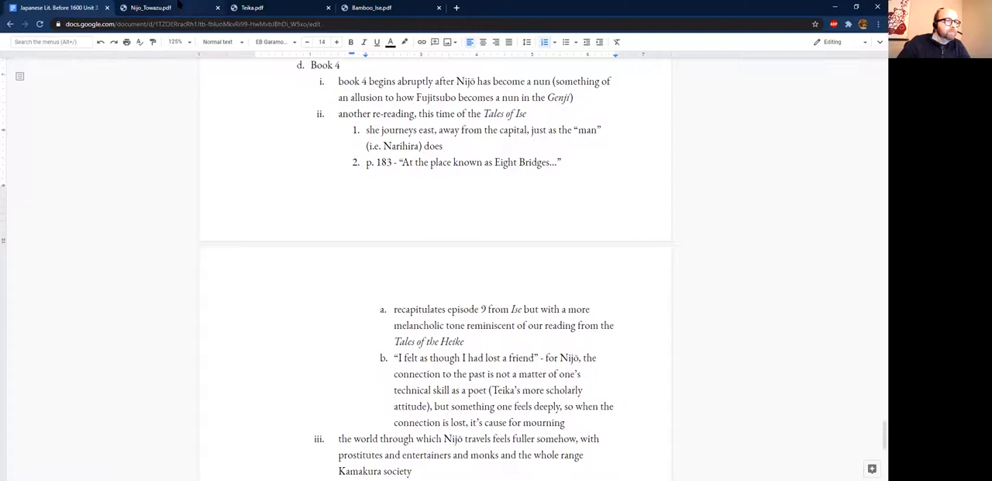
click(150, 8)
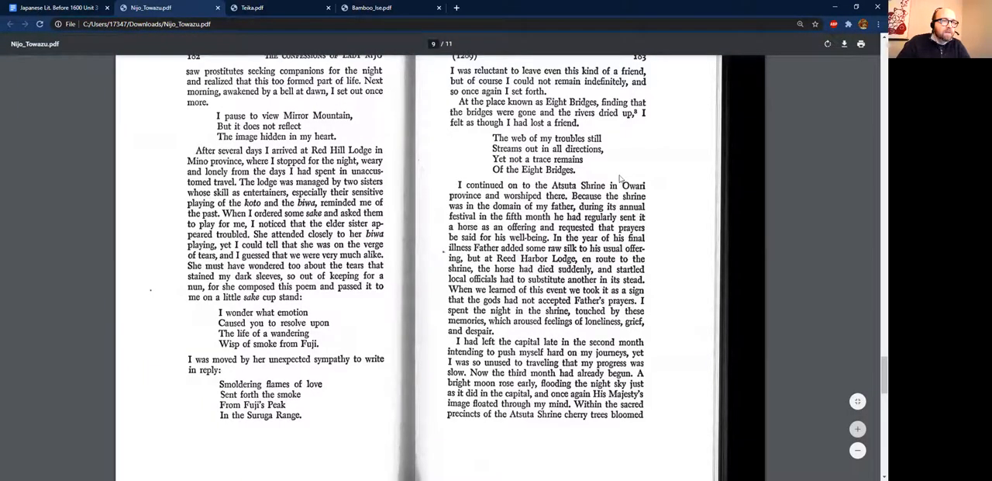
mouse_move(650, 214)
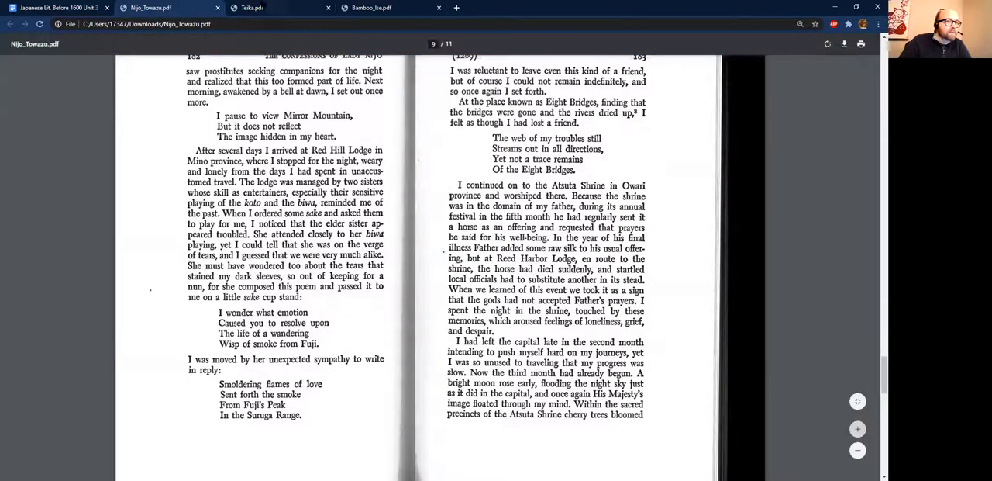
- Consult the Ise Eight Bridges episode on page 130, then return to Nijō's pages 182–183
click(380, 8)
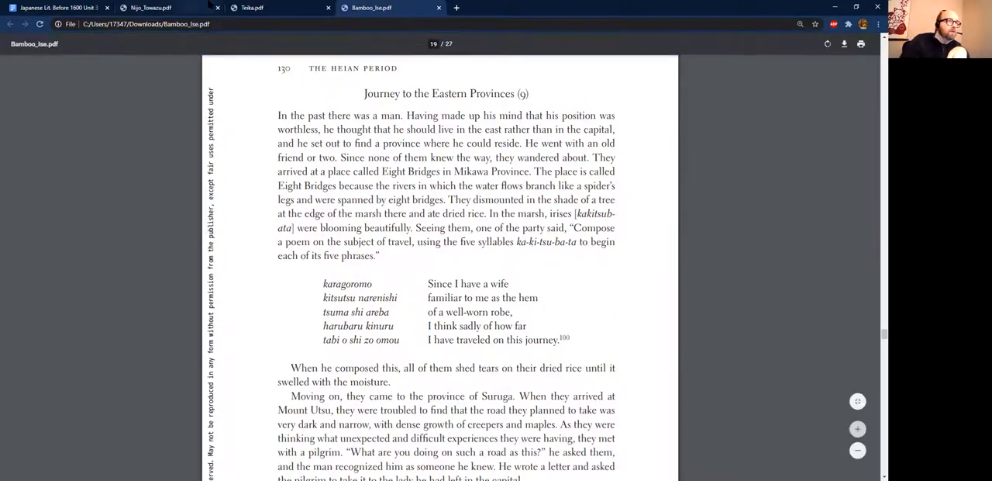
click(147, 8)
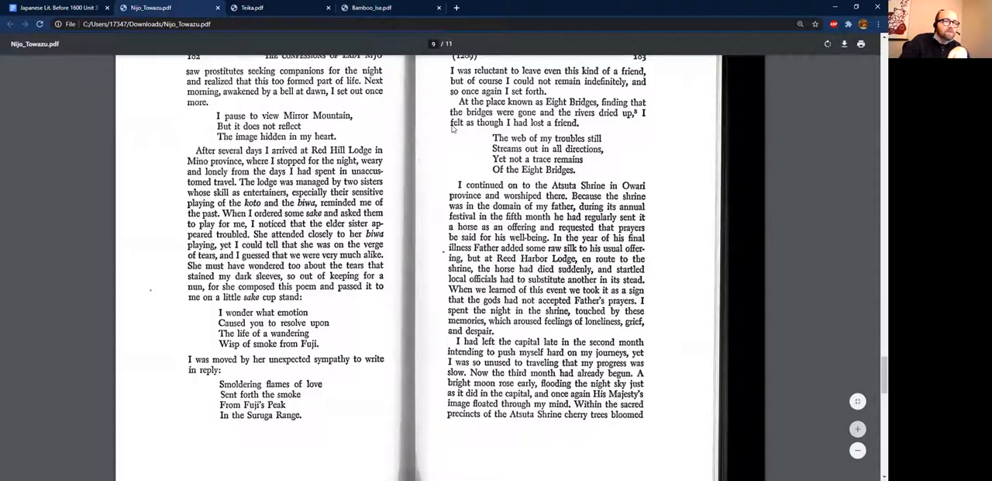
mouse_move(554, 142)
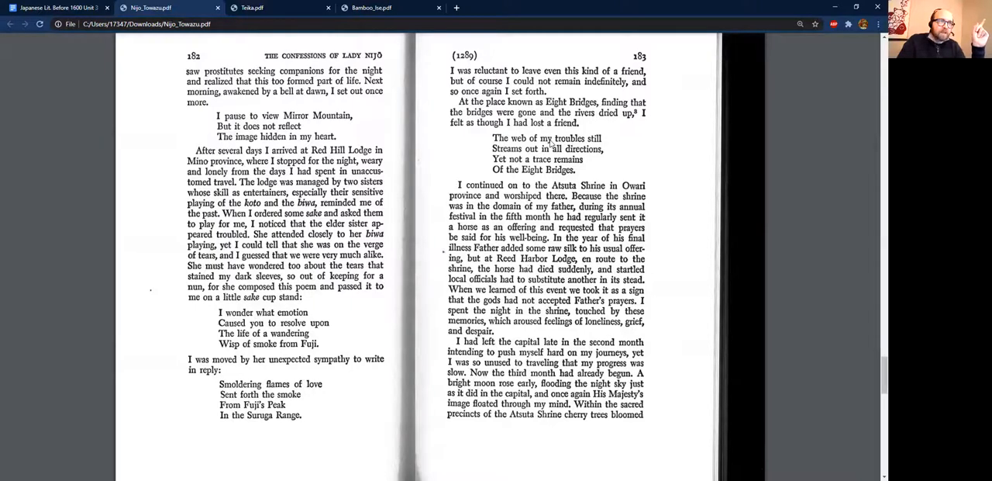
- Switch to Bamboo_Ise.pdf at the Eight Bridges episode on page 130
click(372, 8)
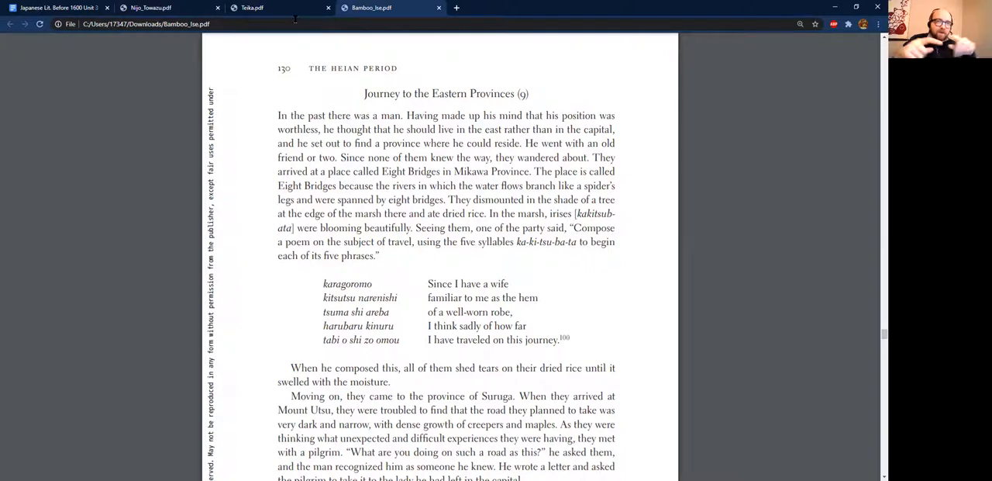
- Return to the Japanese Lit. lecture notes at the Book 4 entry
click(147, 8)
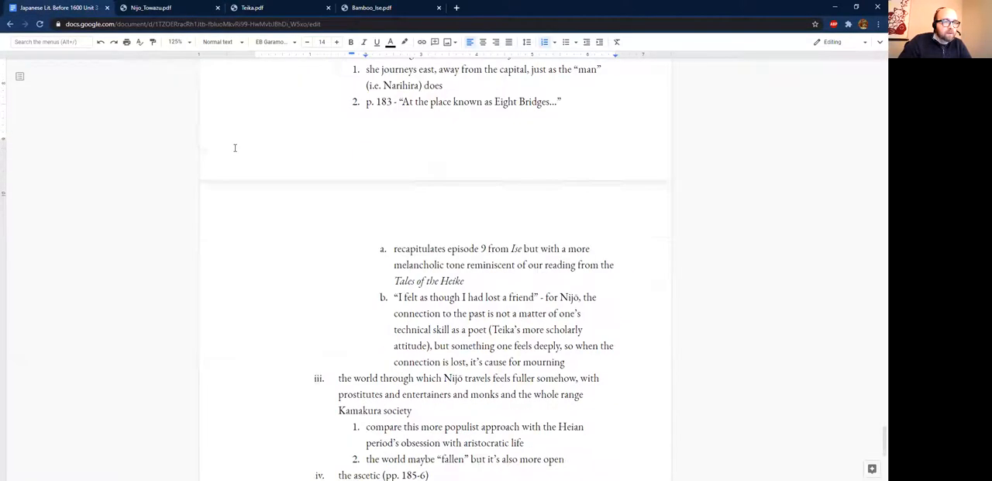
scroll(down, 3)
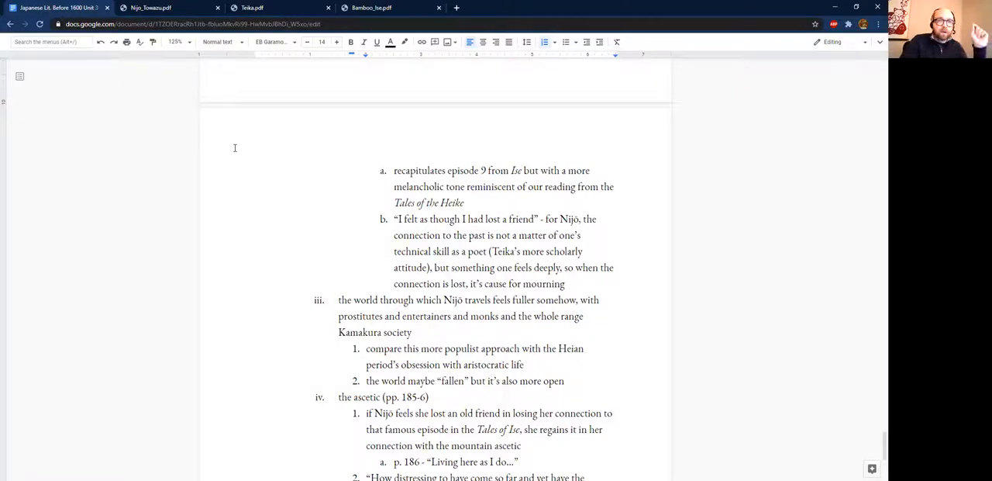
scroll(down, 3)
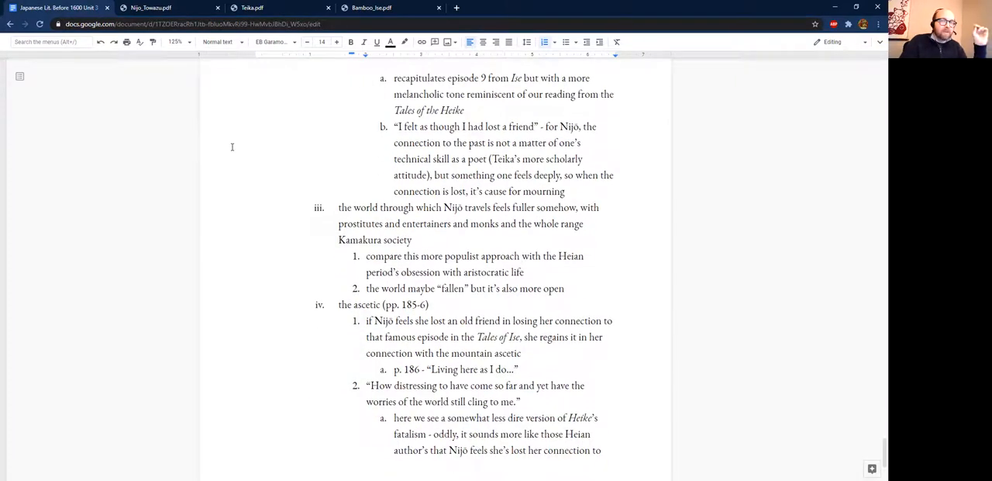
scroll(down, 3)
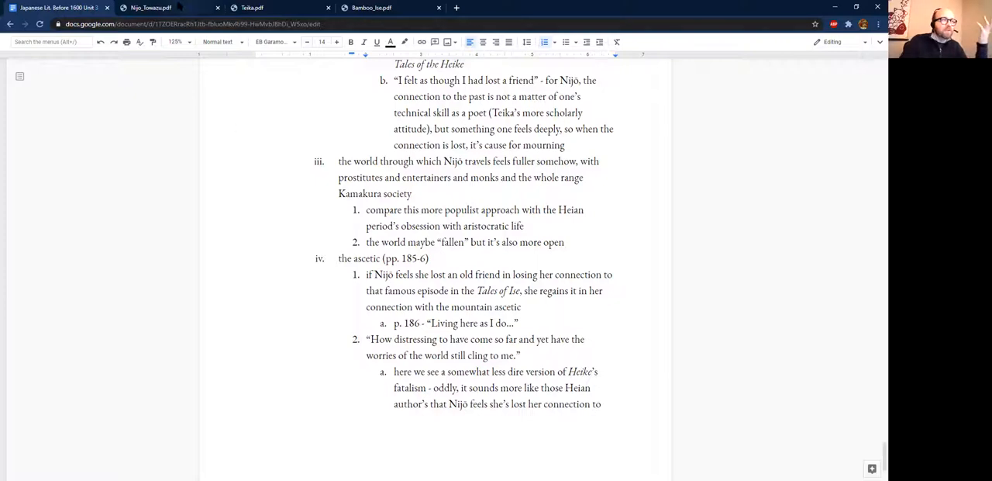
click(151, 7)
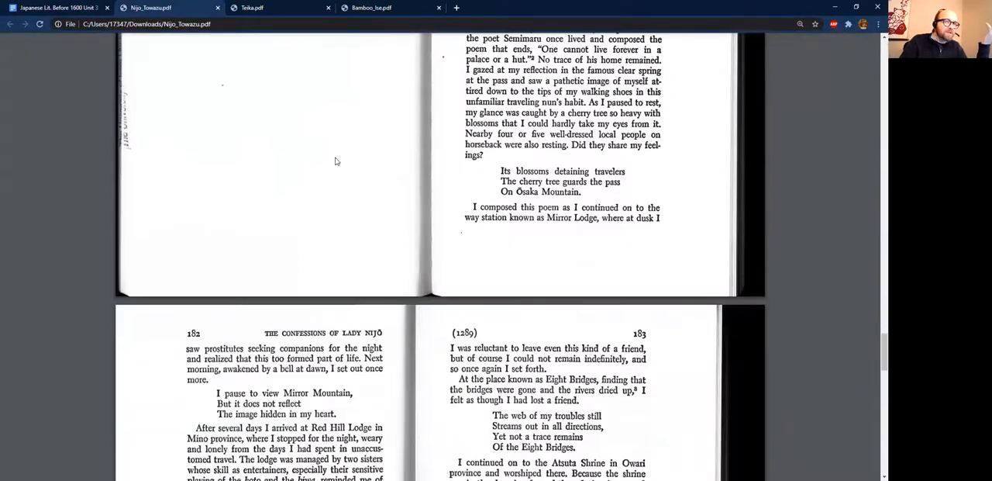
scroll(down, 3)
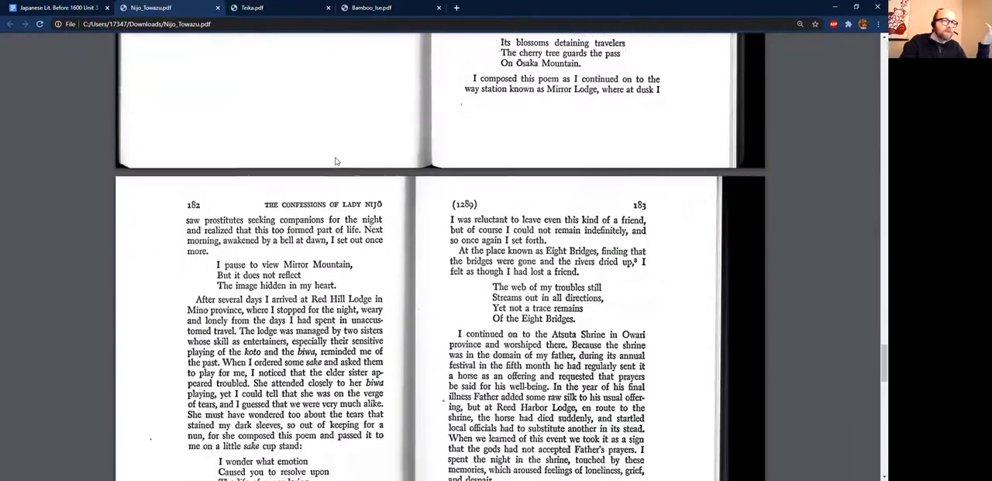
scroll(down, 3)
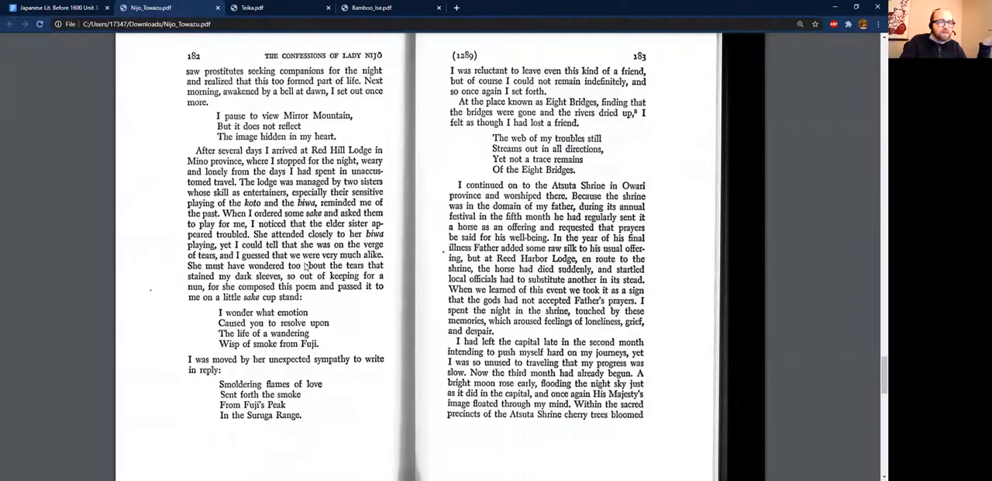
scroll(down, 3)
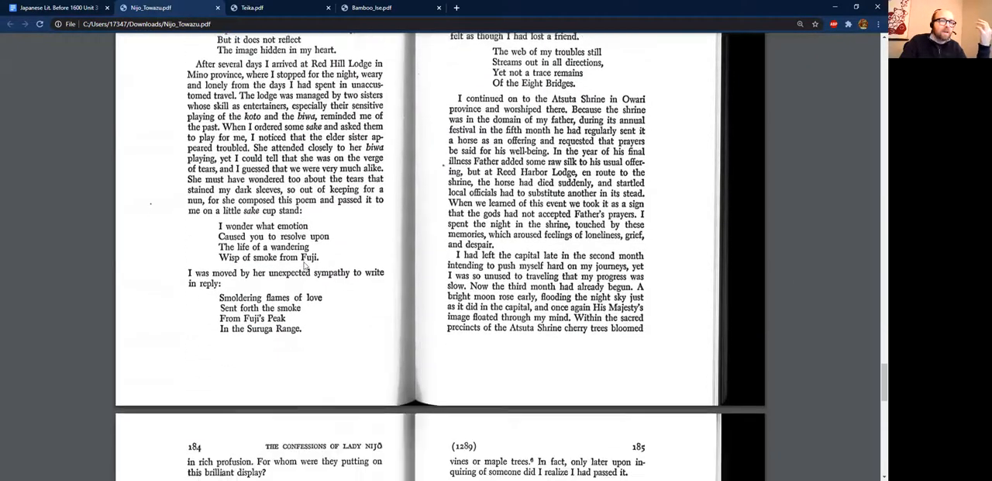
scroll(down, 3)
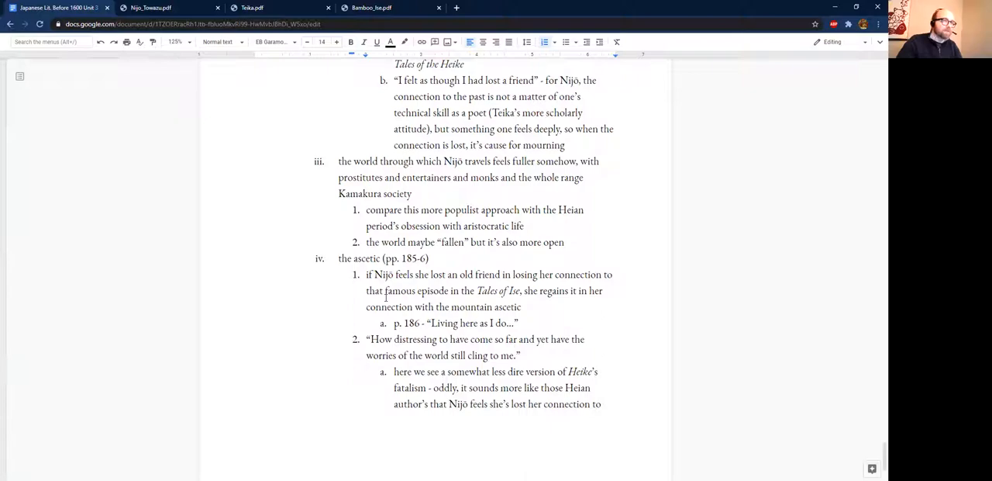
- Bring up Nijō's memoir and move from page 186 back to pages 182–183
click(169, 7)
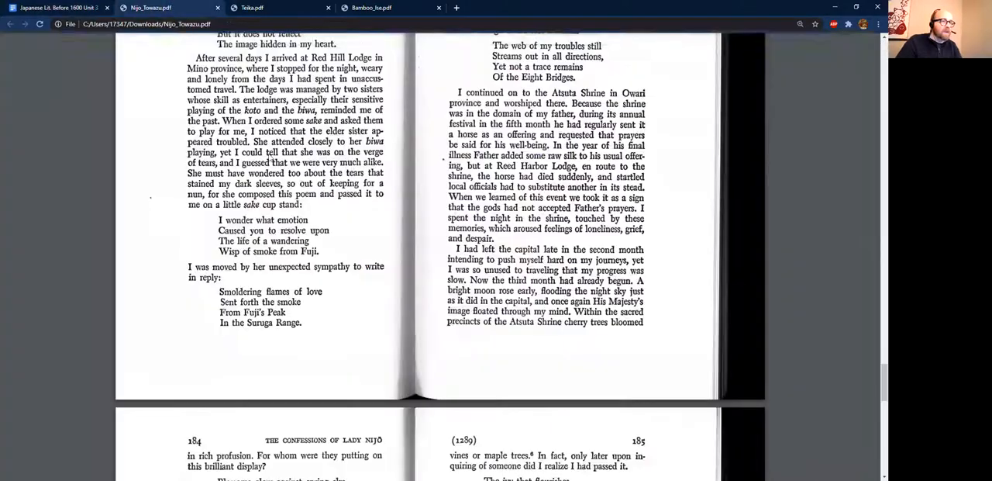
scroll(down, 3)
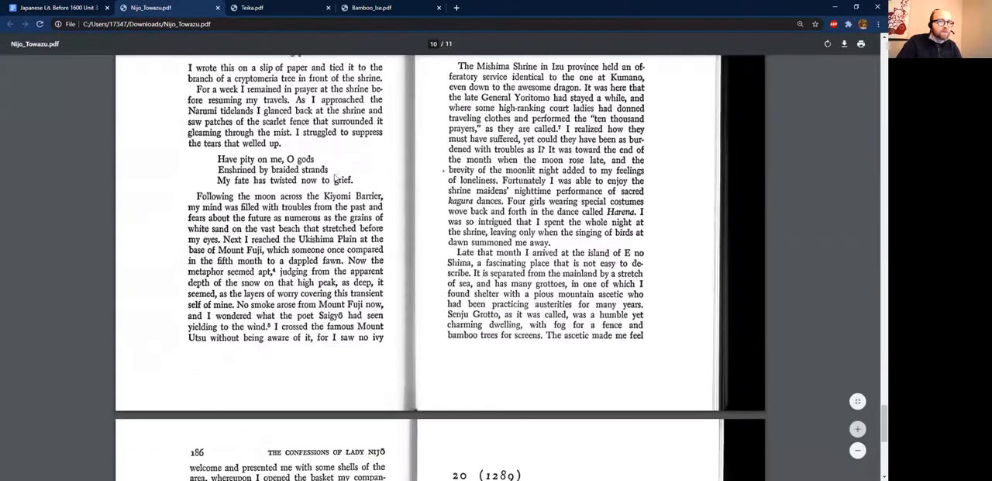
scroll(down, 3)
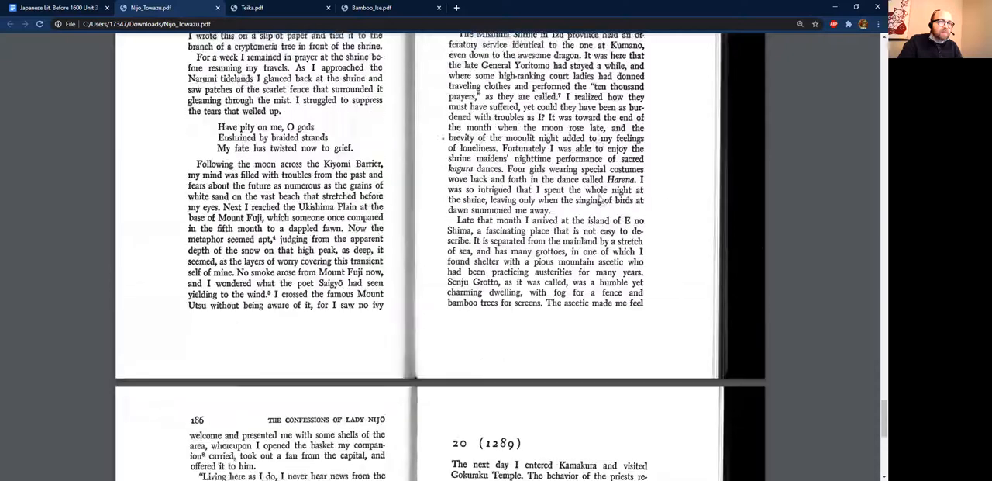
scroll(down, 3)
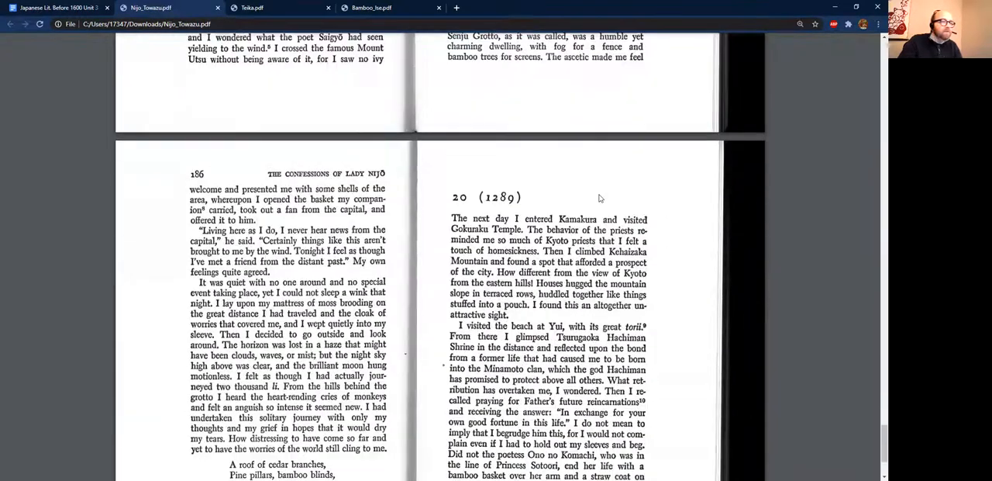
scroll(down, 3)
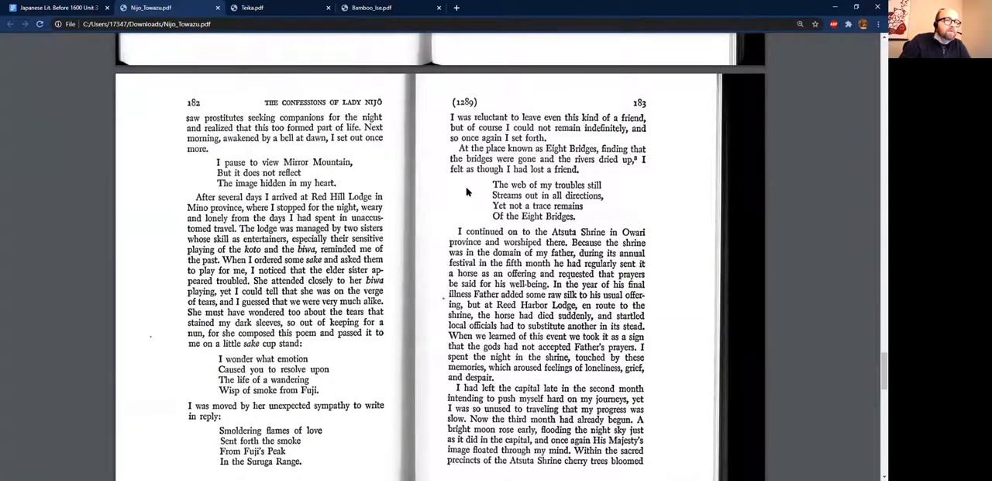
mouse_move(577, 183)
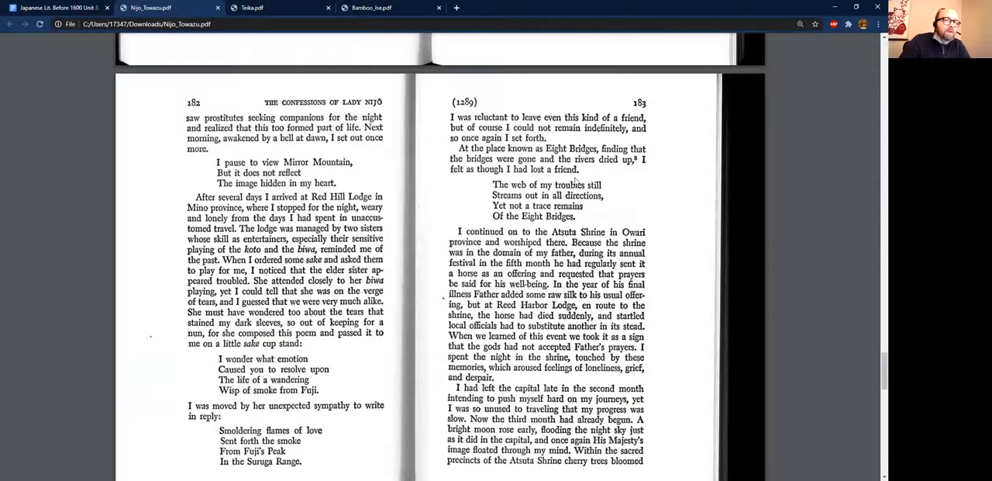
mouse_move(533, 188)
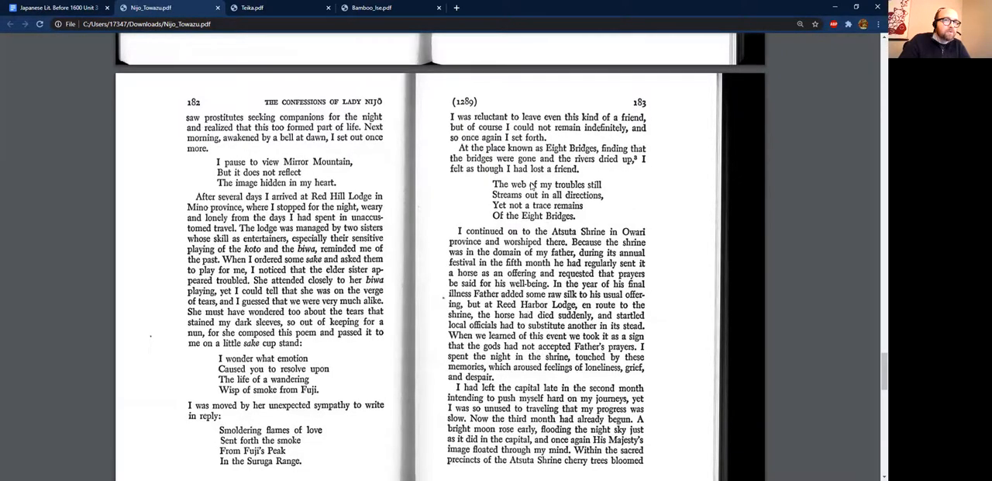
scroll(down, 3)
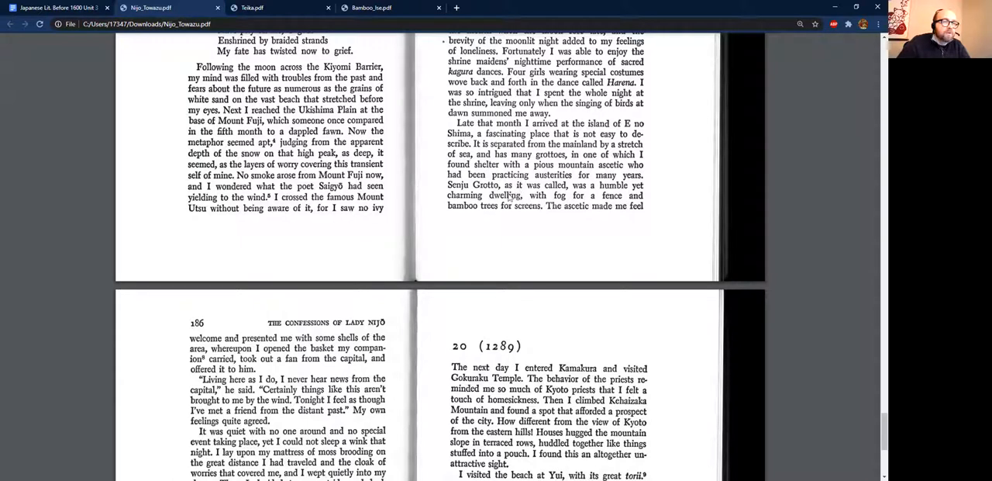
mouse_move(606, 203)
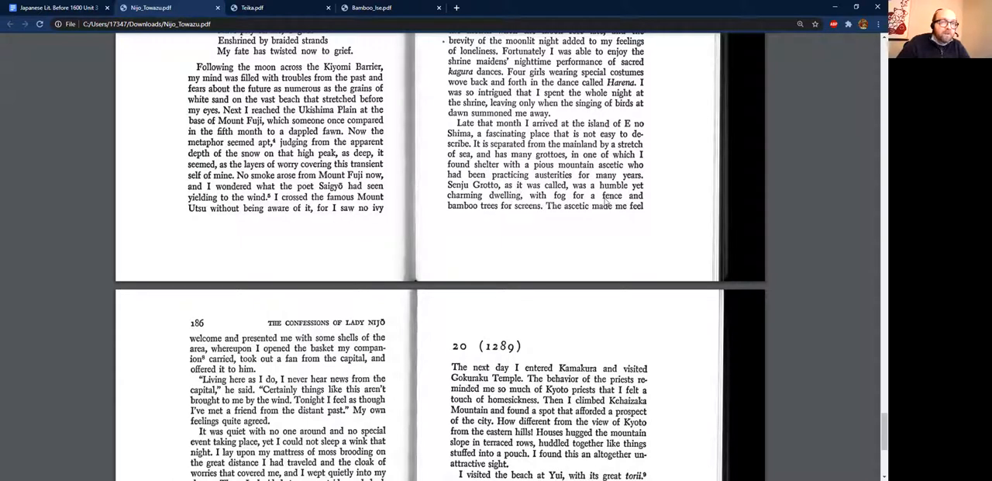
mouse_move(496, 206)
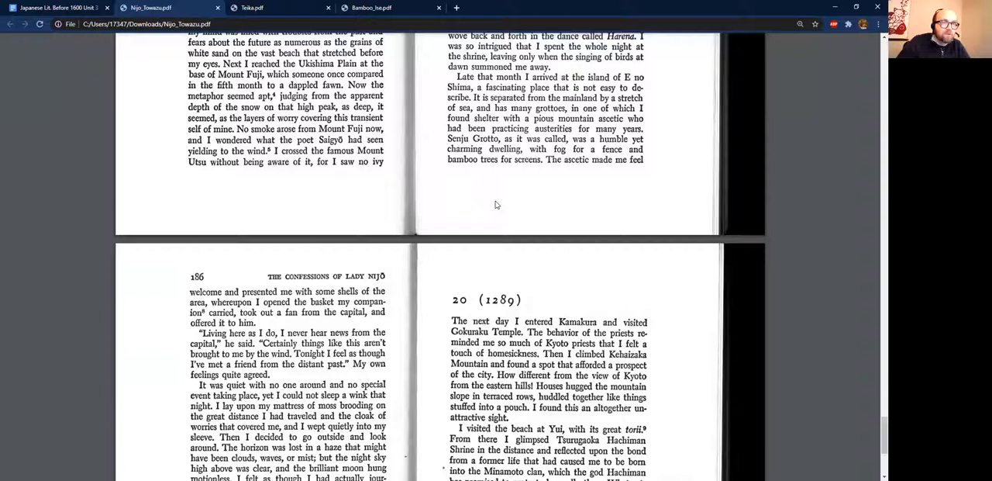
- Scroll Nijō's memoir to page 186, showing section 20 (1289) and the Kamakura arrival
scroll(down, 3)
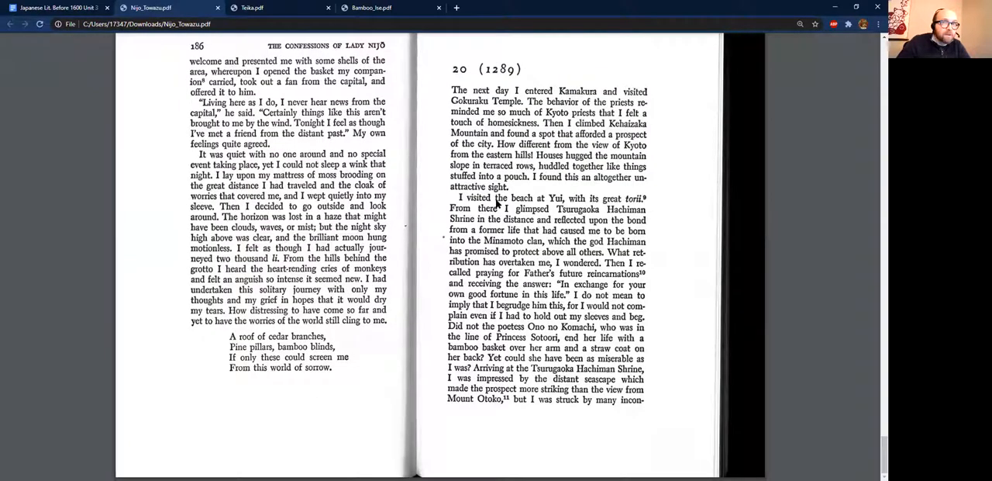